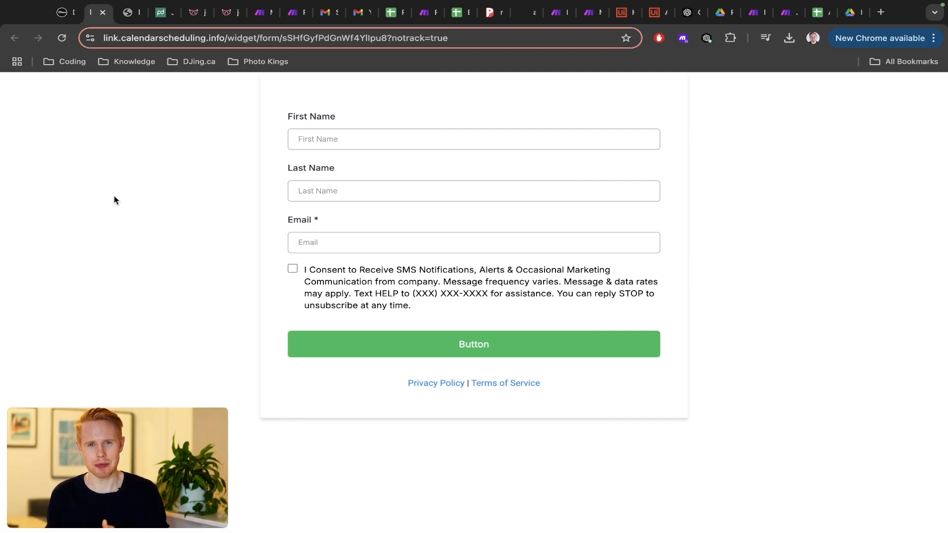
pyautogui.moveTo(444, 159)
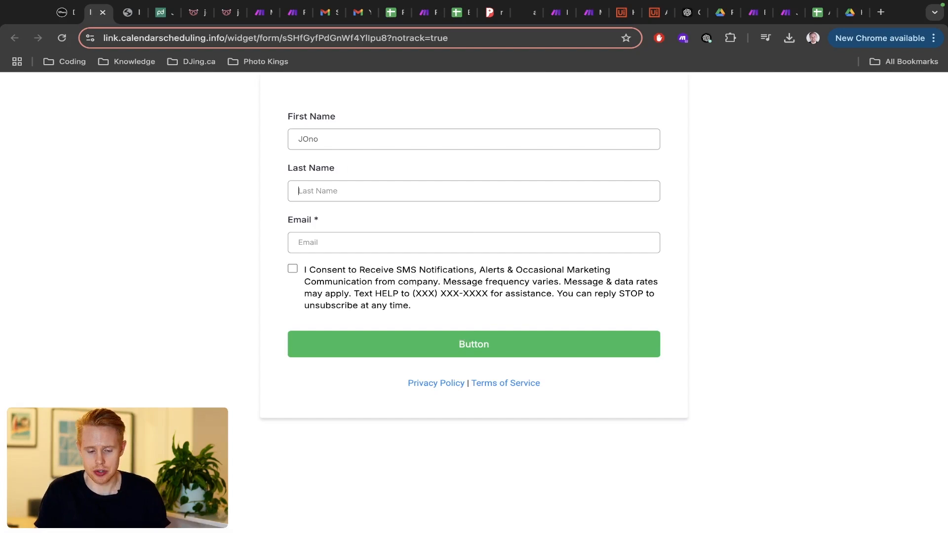
pyautogui.write('Catliff')
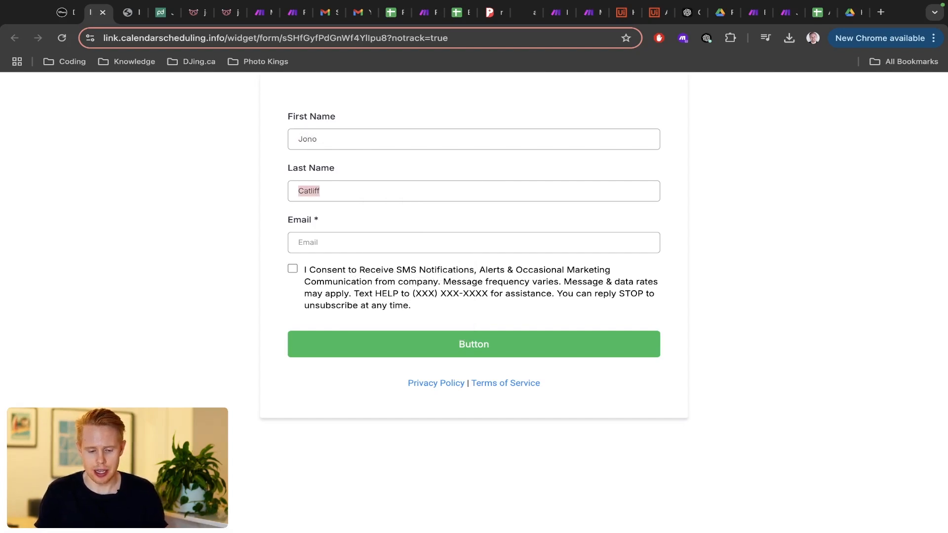
pyautogui.write('jccatliff')
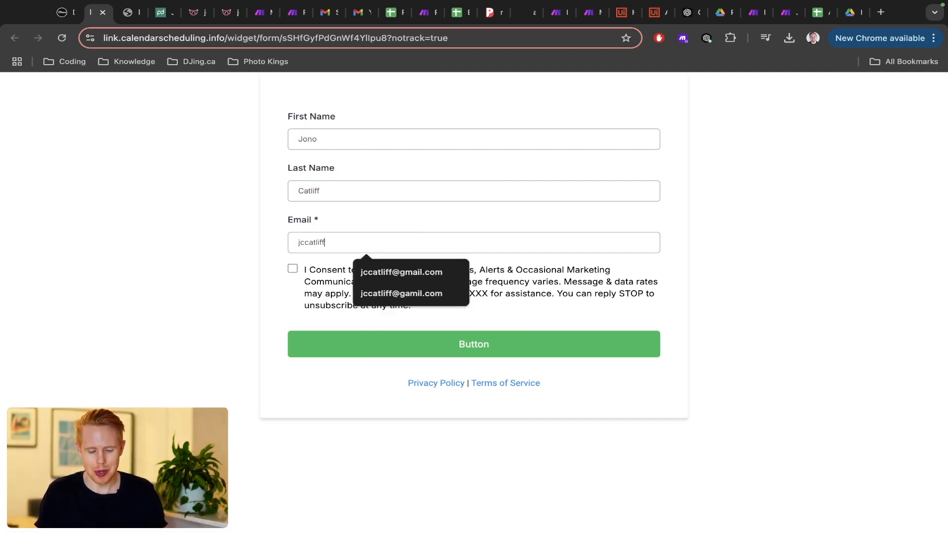
pyautogui.click(401, 271)
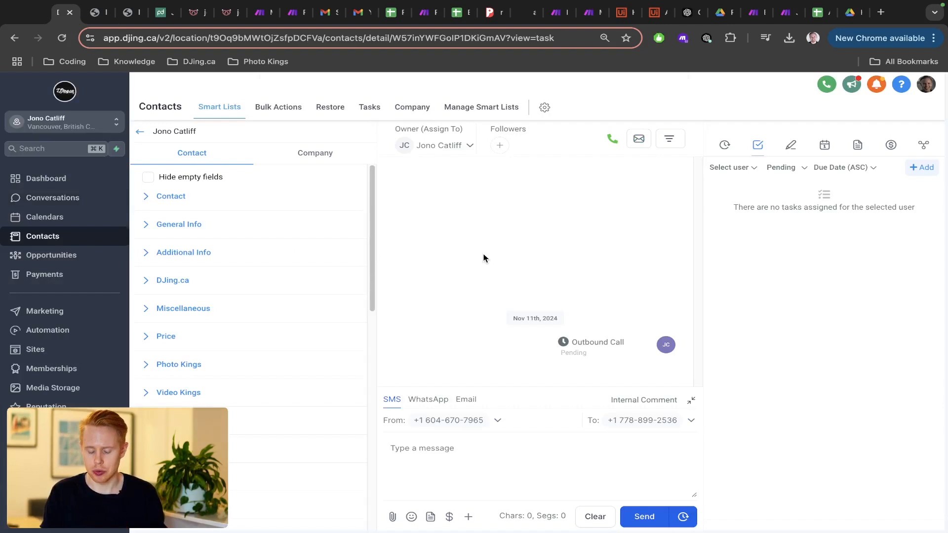
pyautogui.moveTo(567, 372)
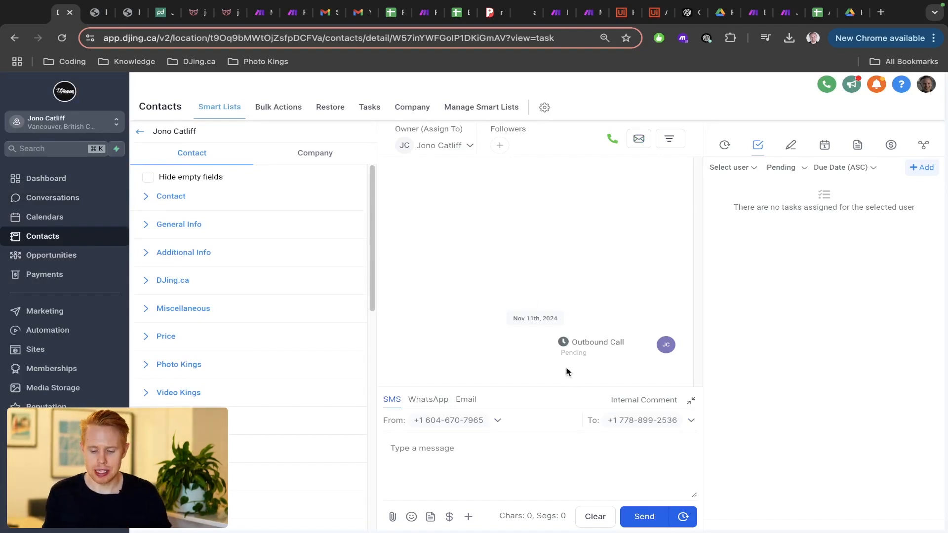
pyautogui.moveTo(578, 343)
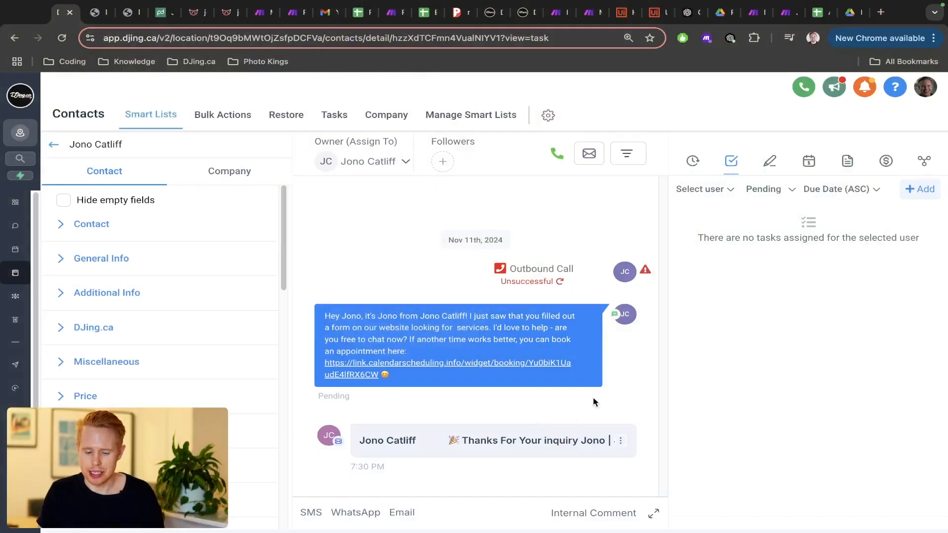
pyautogui.moveTo(439, 301)
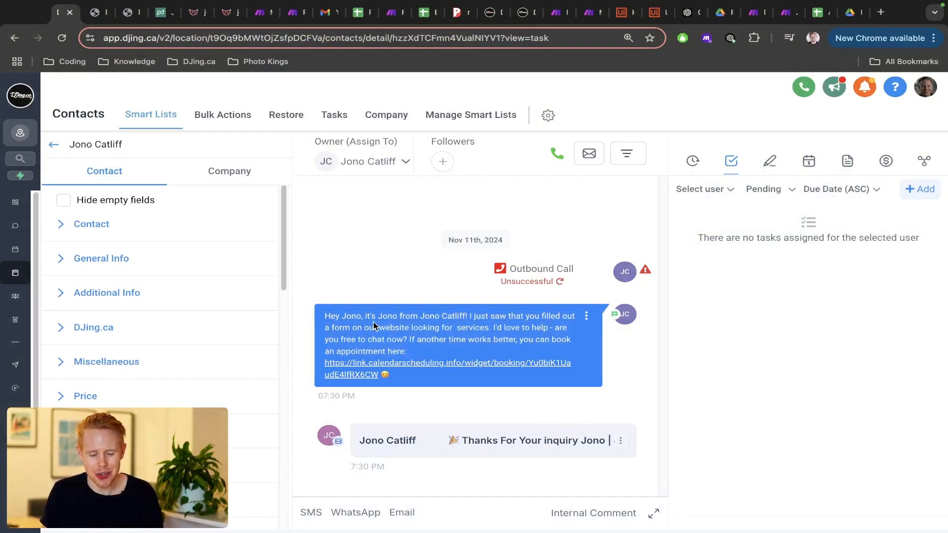
pyautogui.moveTo(447, 318)
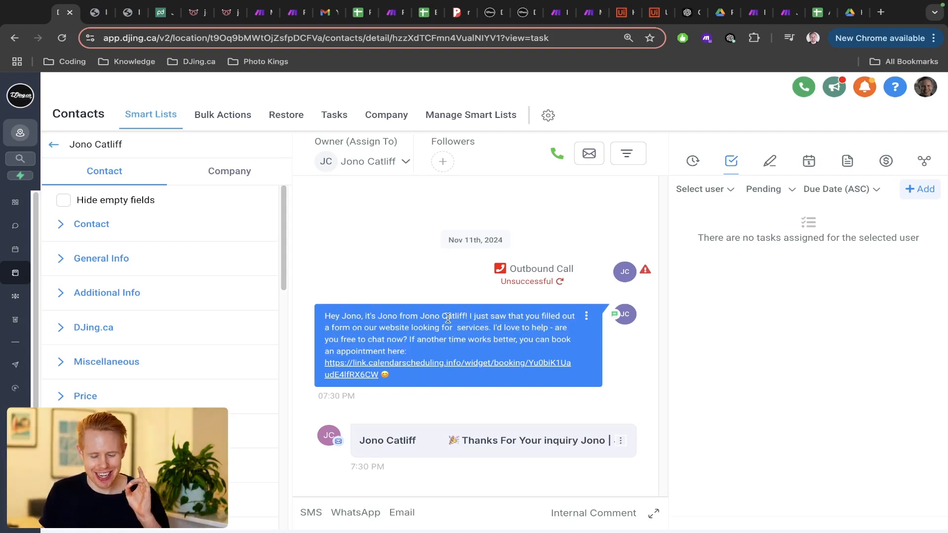
pyautogui.moveTo(500, 317)
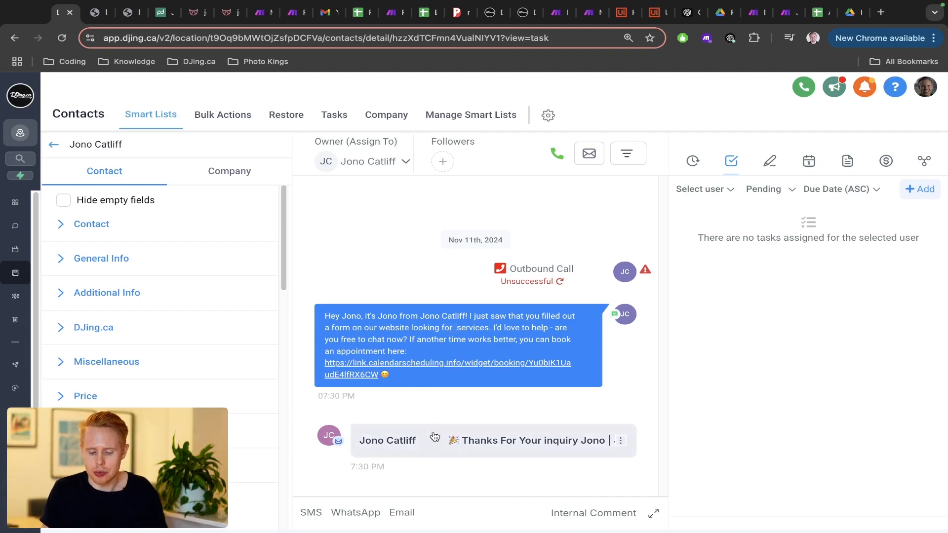
# Scroll the conversation to expand the automated welcome email below the booking-link text.
pyautogui.scroll(-3)
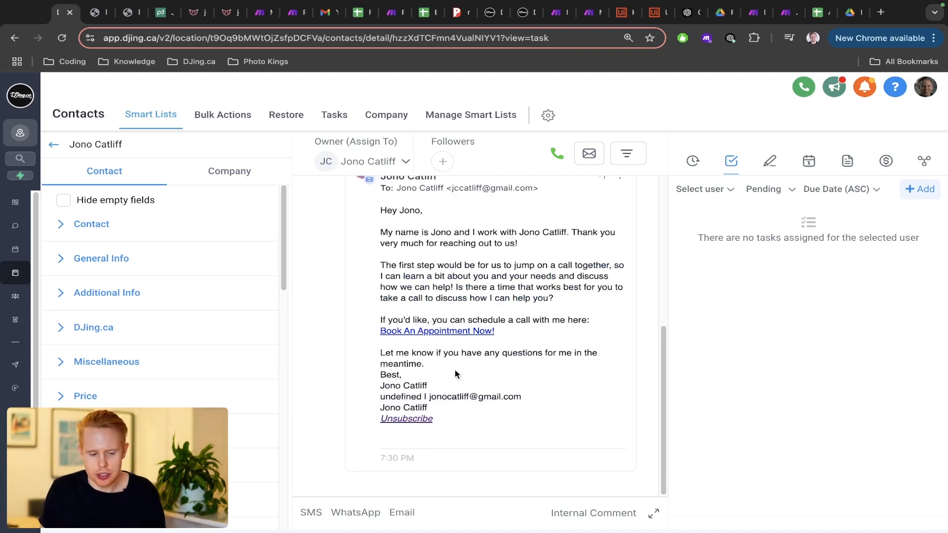
# Book the 01:00 PM slot on Nov 12 and agree to receive company content.
pyautogui.click(436, 331)
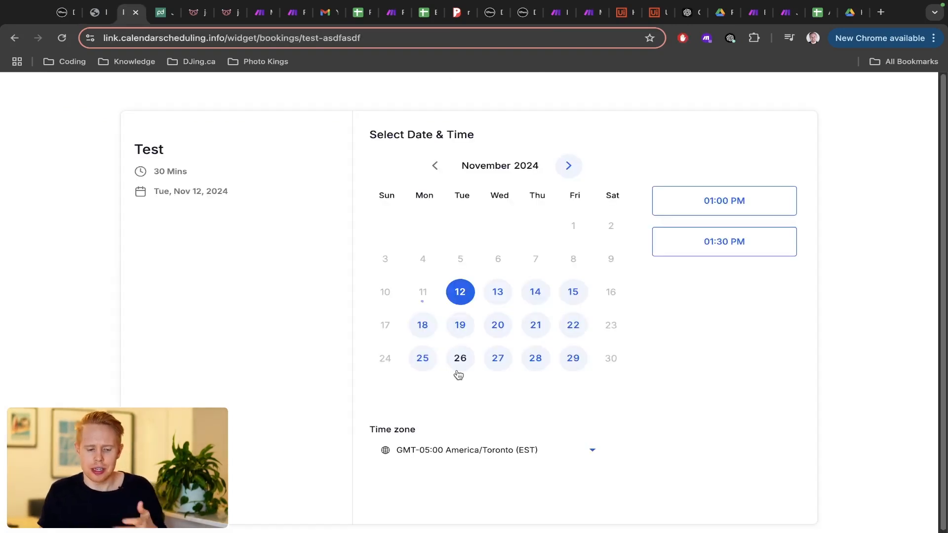
pyautogui.moveTo(724, 201)
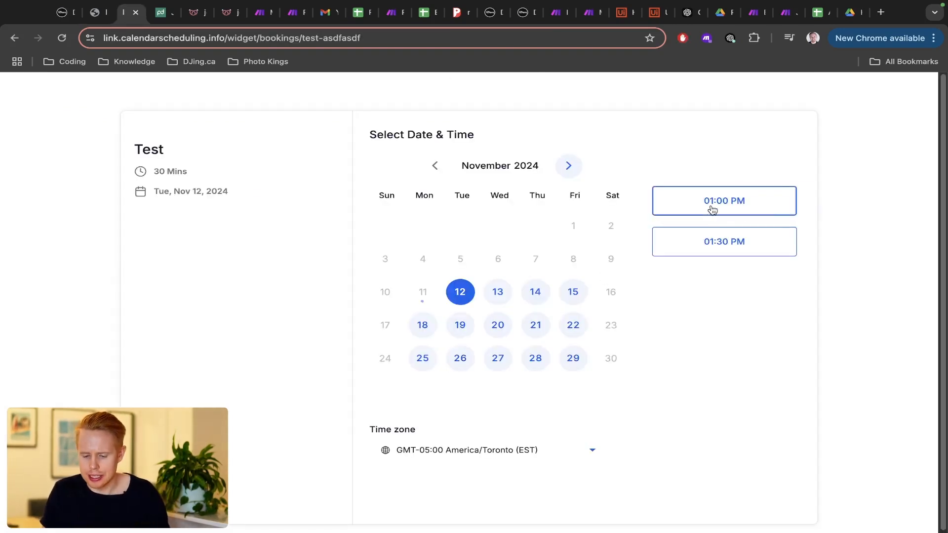
pyautogui.click(724, 200)
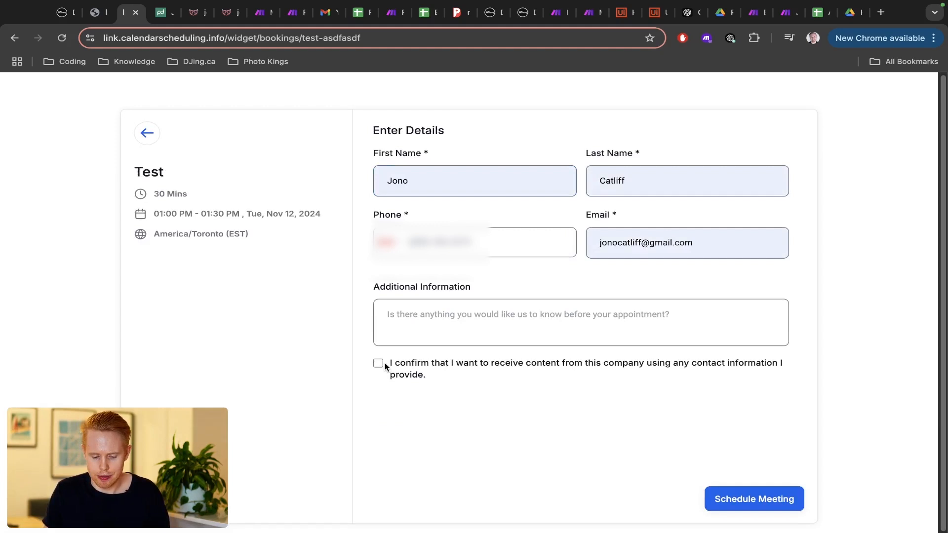
pyautogui.click(753, 499)
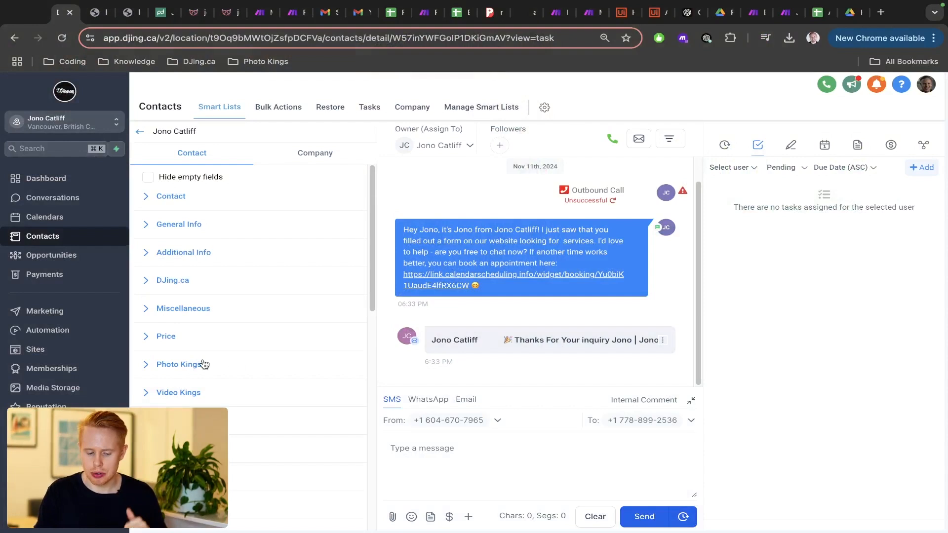
# Enroll the contact in Sales Call [Part I] and view the contract and invoice SMS.
pyautogui.scroll(-3)
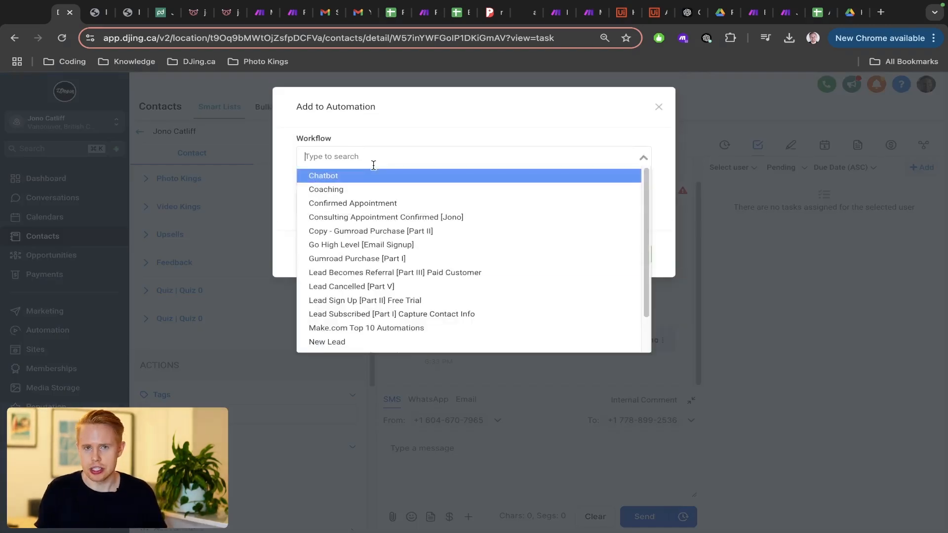
pyautogui.write('sales Call [Part I')
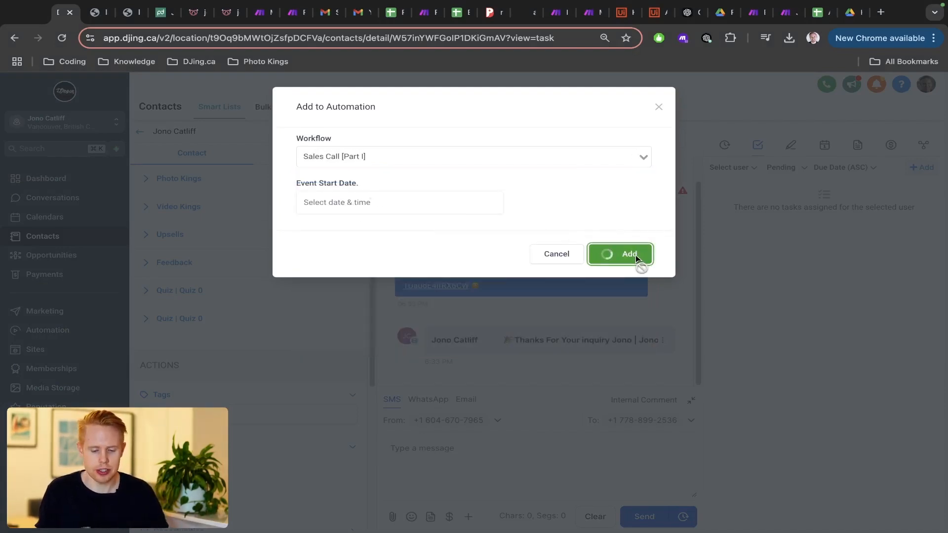
pyautogui.click(619, 253)
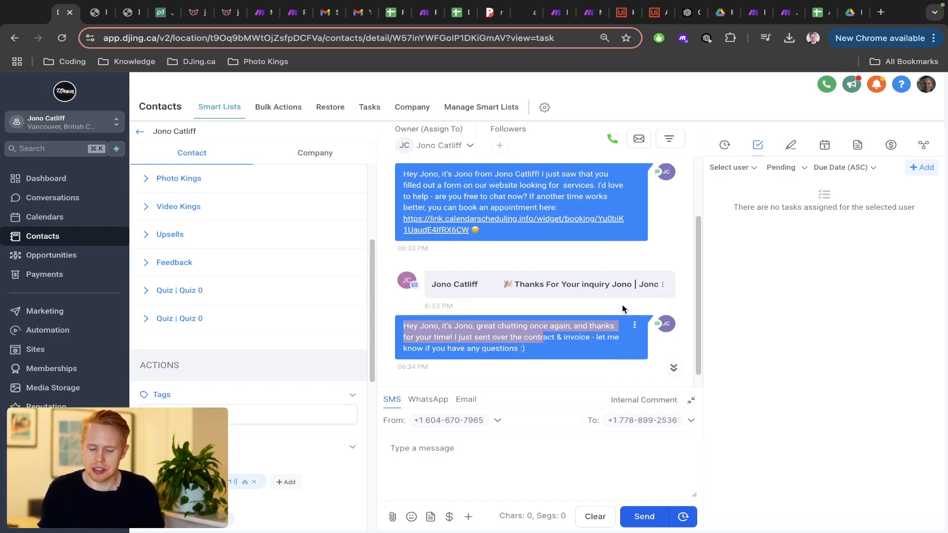
pyautogui.scroll(3)
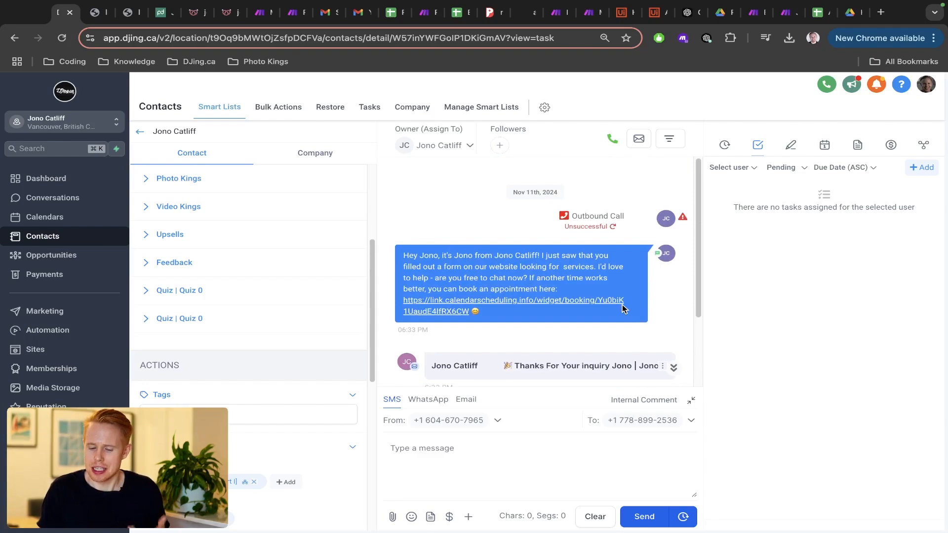
pyautogui.scroll(-3)
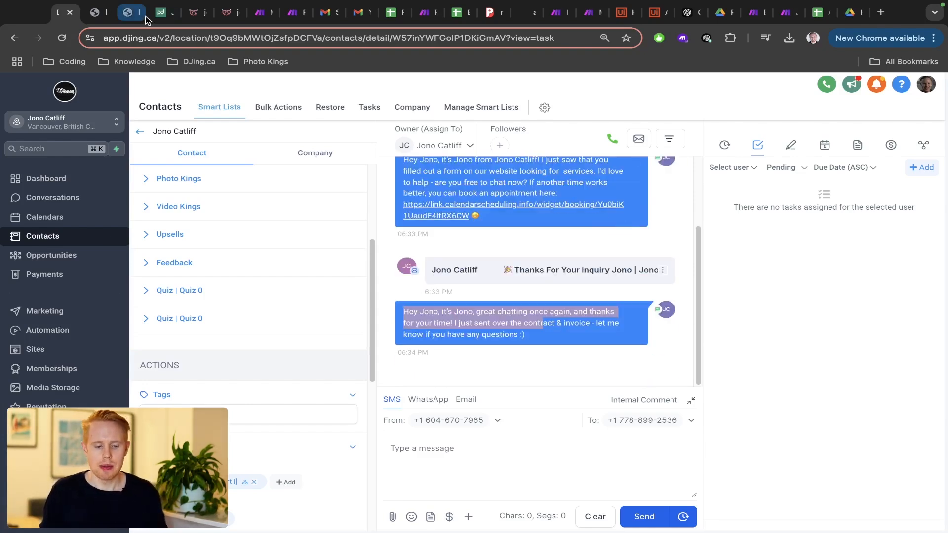
# Review the Photo Kings agreement's DJ and photography schedules, payment terms and extra services.
pyautogui.click(164, 12)
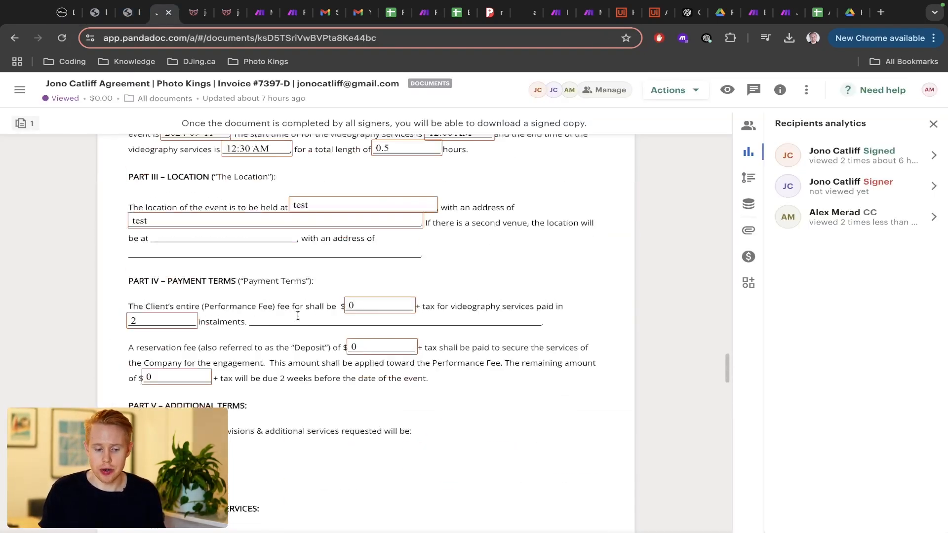
pyautogui.scroll(3)
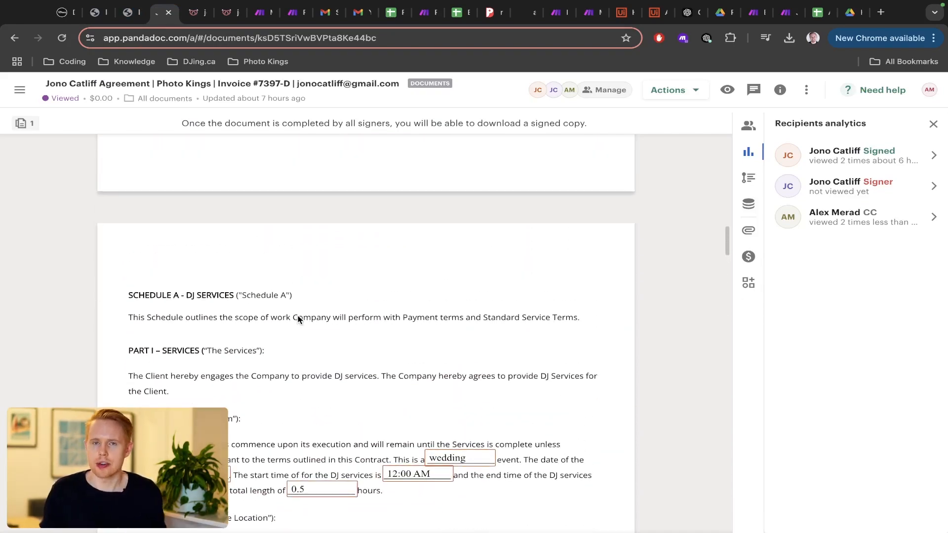
pyautogui.scroll(3)
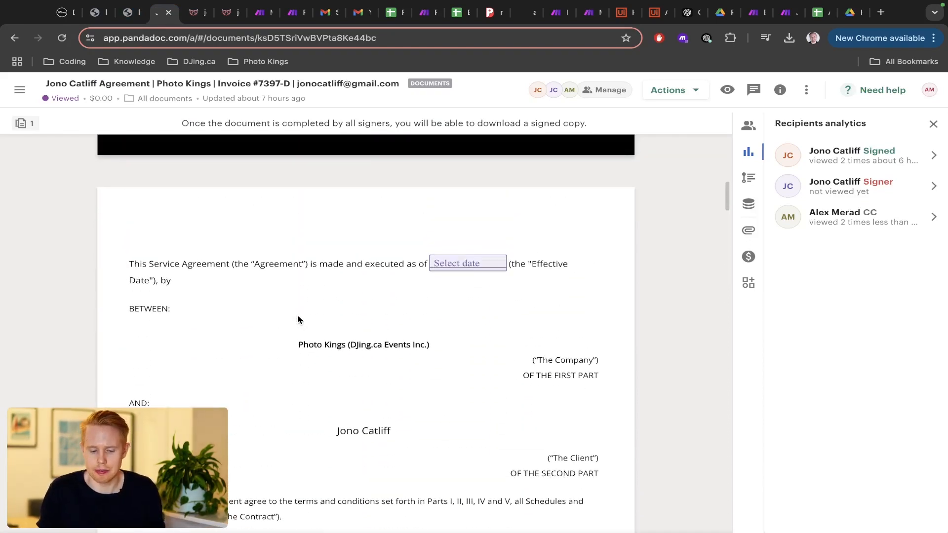
pyautogui.scroll(-3)
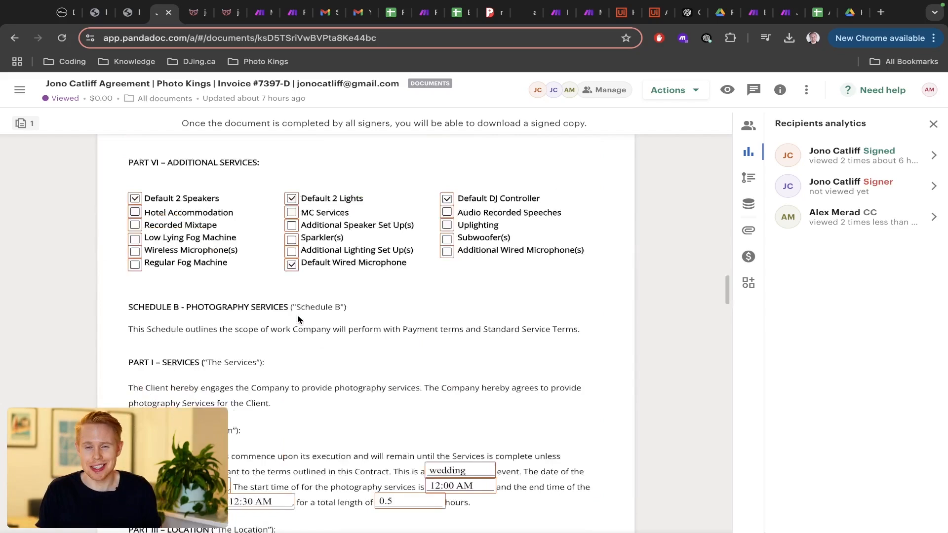
pyautogui.scroll(-3)
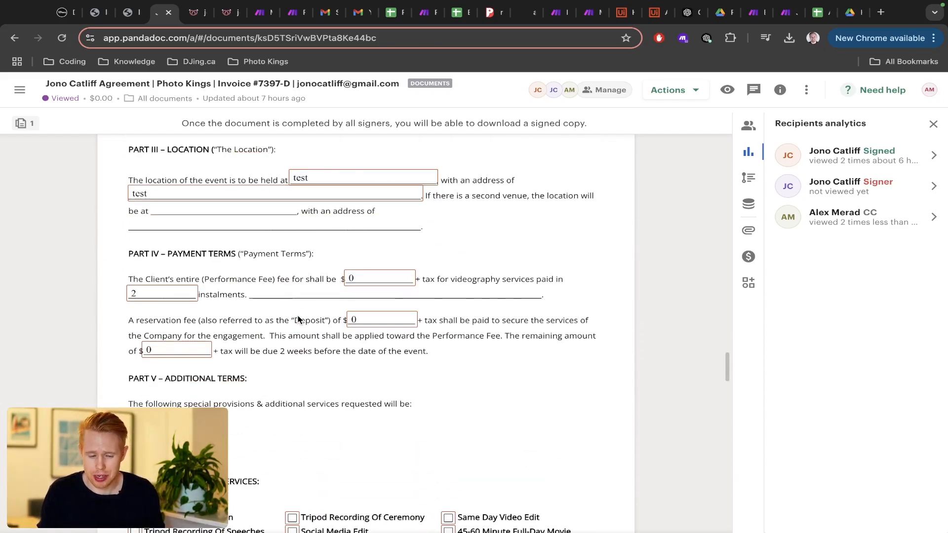
pyautogui.scroll(-3)
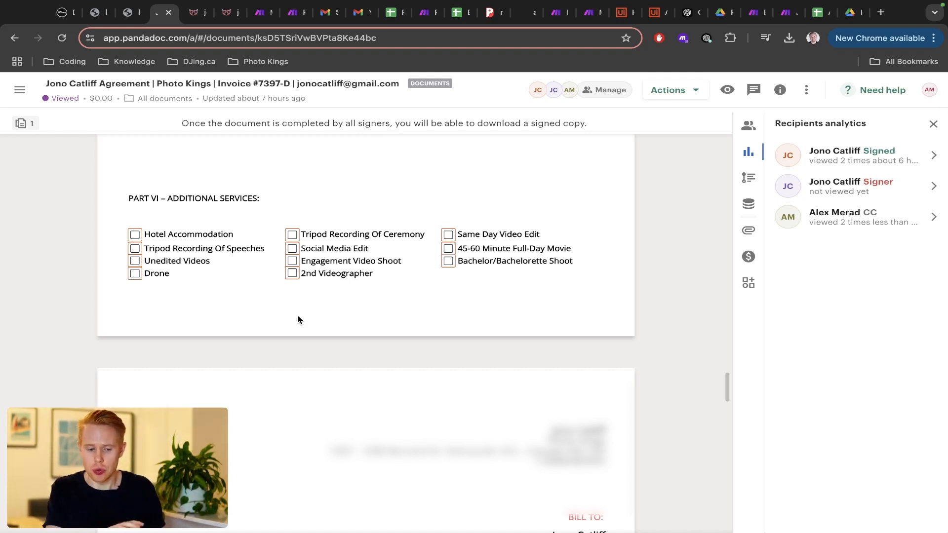
pyautogui.click(163, 12)
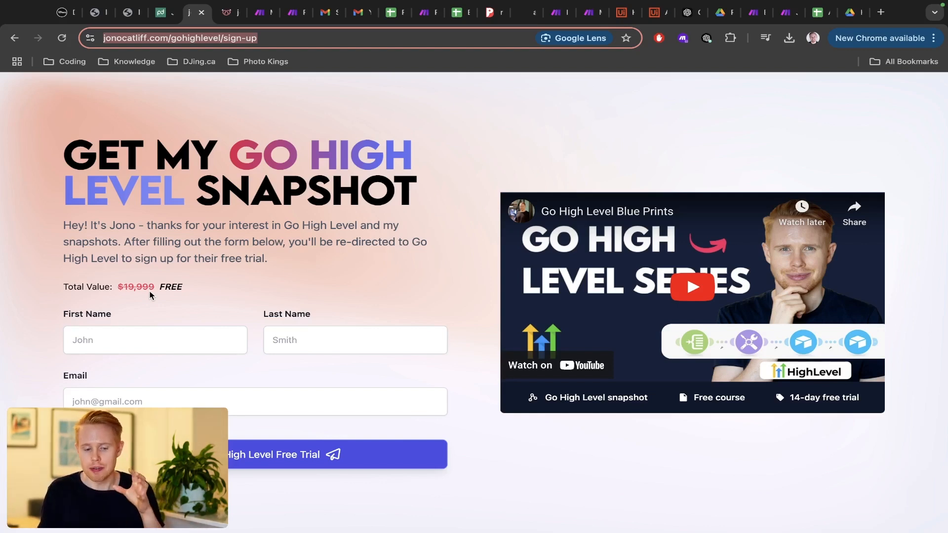
pyautogui.moveTo(156, 285)
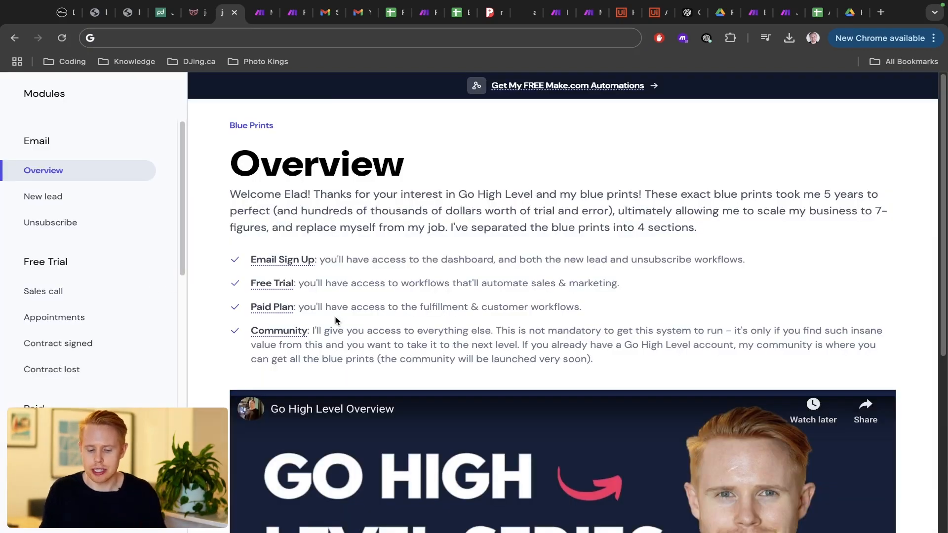
# Select New lead in the blueprints sidebar and scroll to the New lead automation blueprint.
pyautogui.scroll(-3)
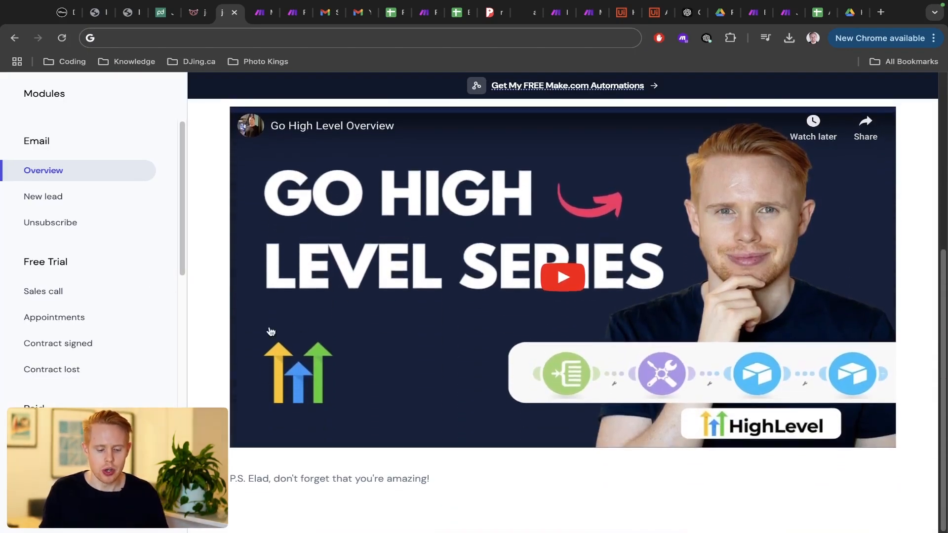
pyautogui.click(43, 196)
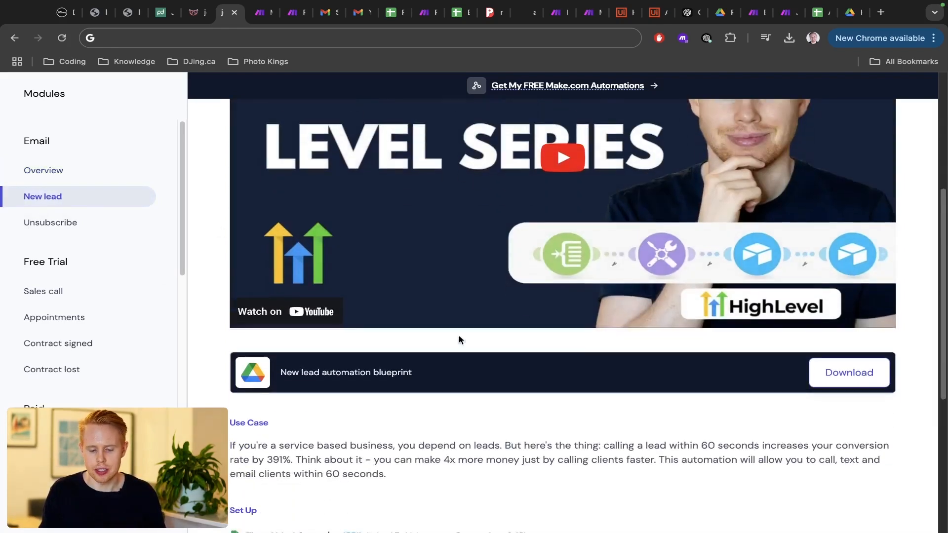
pyautogui.scroll(-3)
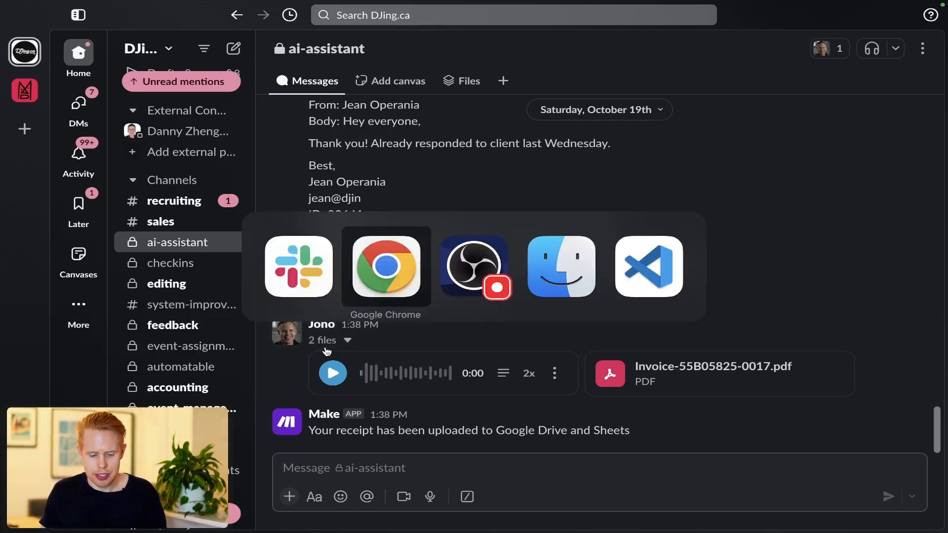
# Record and post a voice request in ai-assistant about confirming the 2 p.m. call.
pyautogui.click(385, 266)
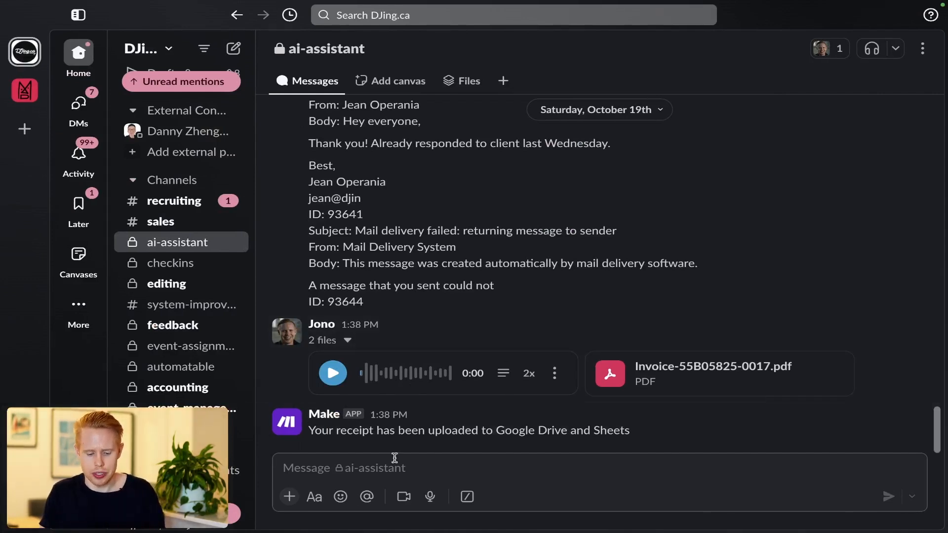
pyautogui.moveTo(447, 495)
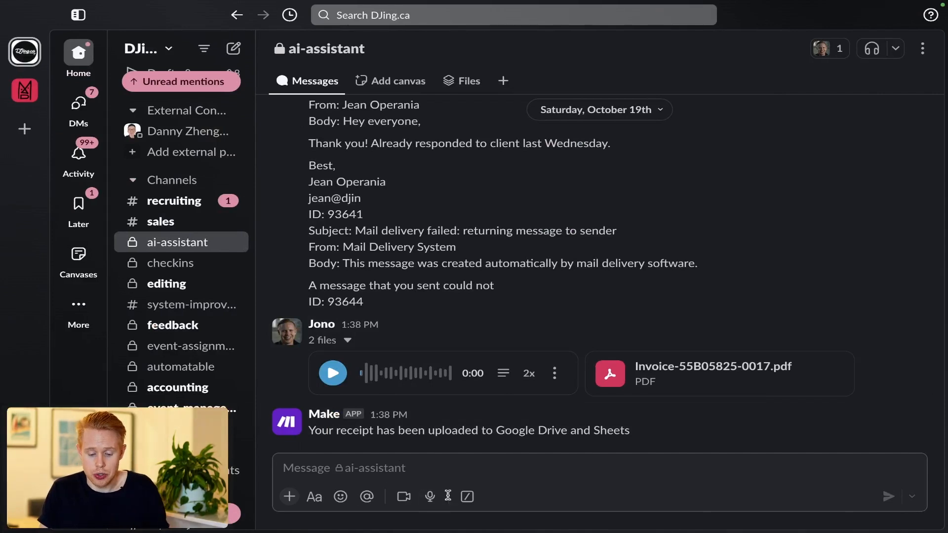
pyautogui.moveTo(430, 496)
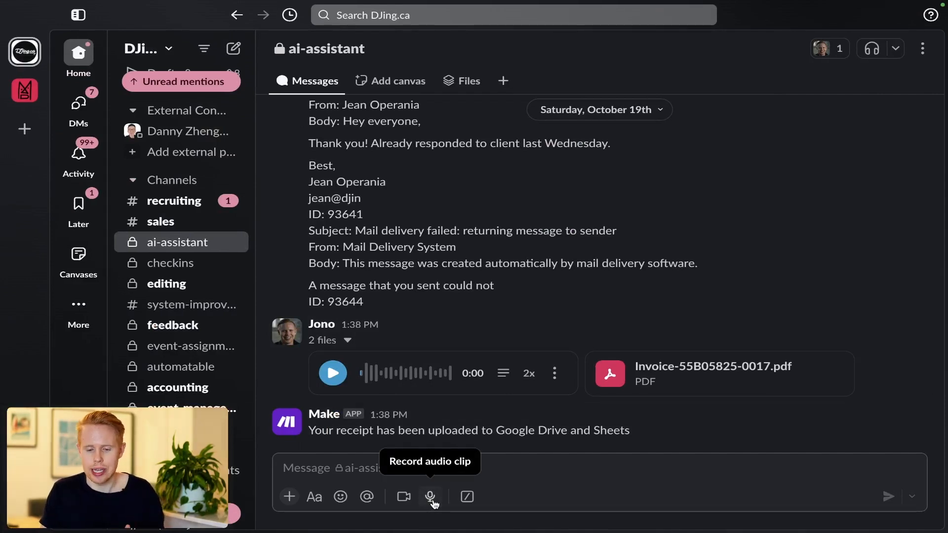
pyautogui.click(430, 496)
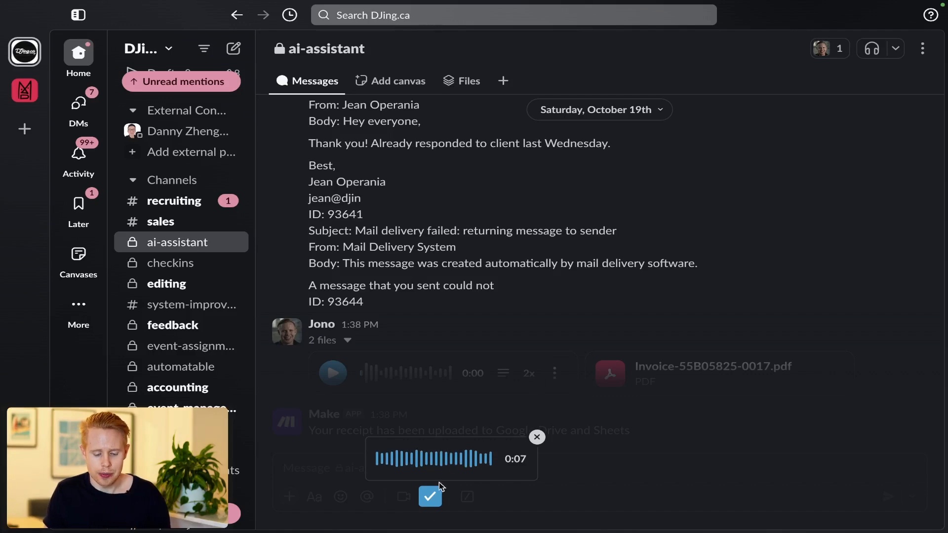
pyautogui.click(430, 496)
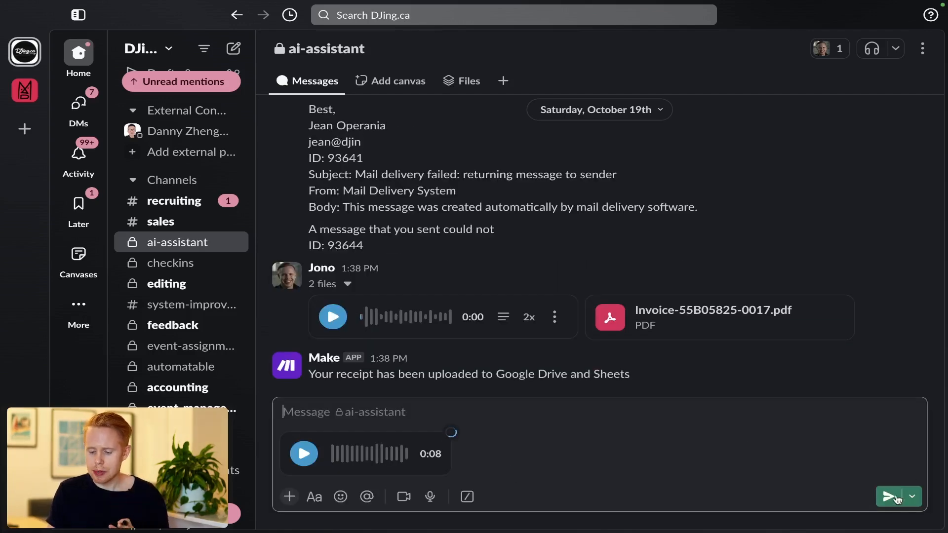
pyautogui.click(889, 496)
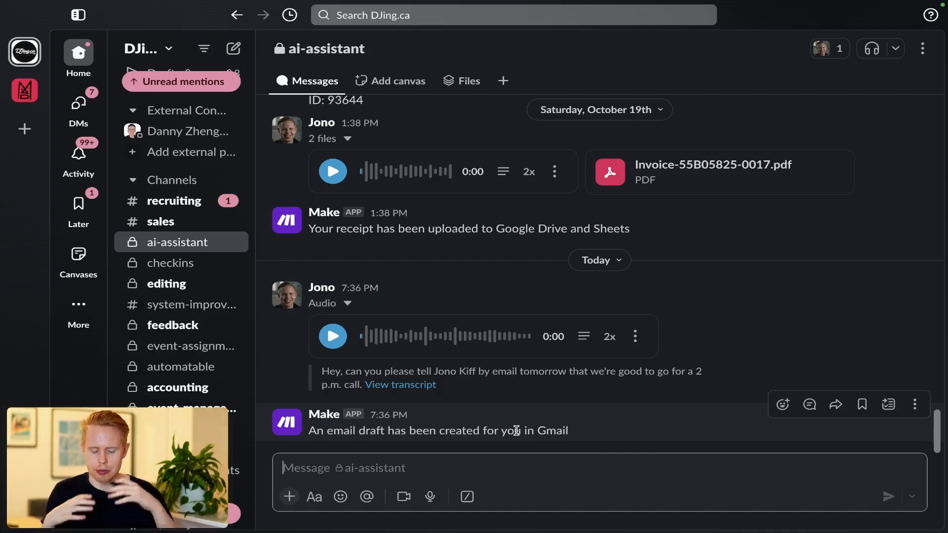
pyautogui.click(262, 12)
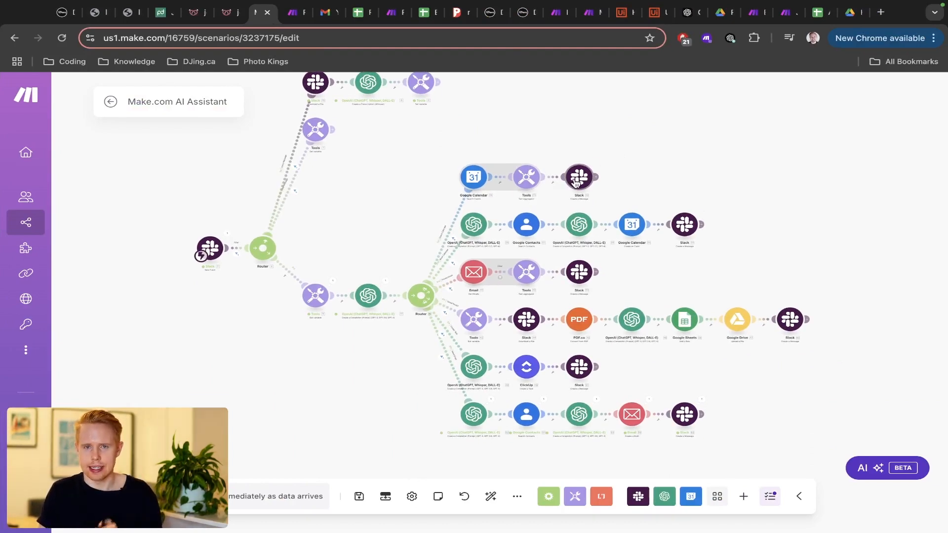
pyautogui.moveTo(554, 230)
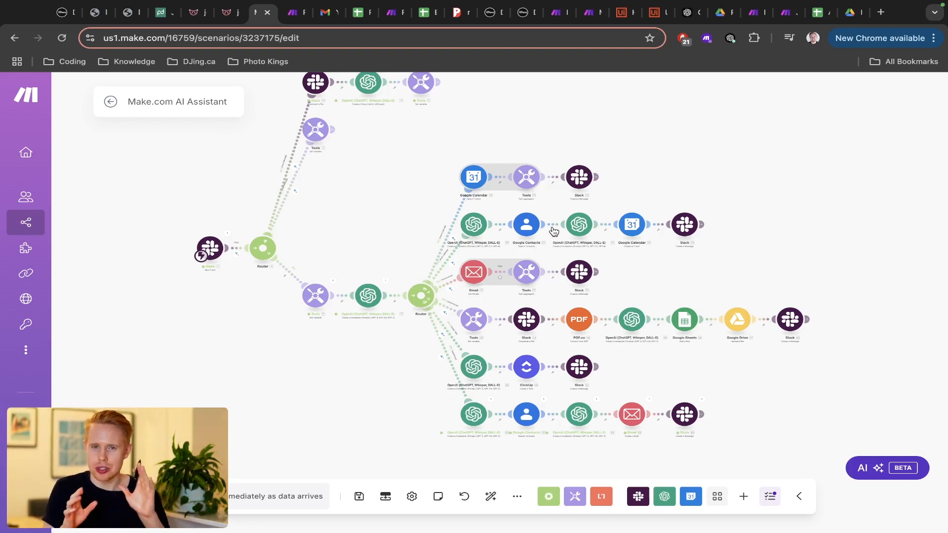
# Review the AI Assistant scenario's calendar, contacts, email, PDF and Drive router branches.
pyautogui.click(296, 12)
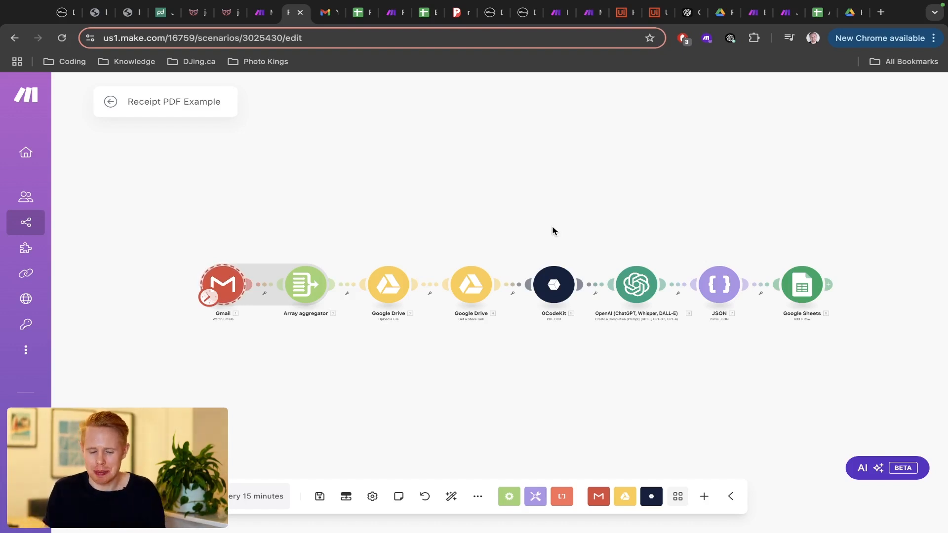
pyautogui.moveTo(404, 203)
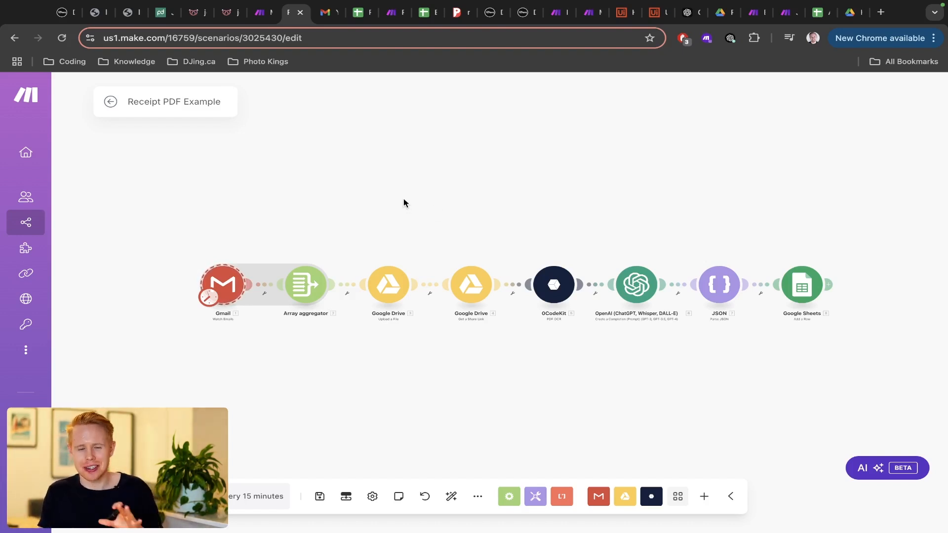
pyautogui.moveTo(199, 237)
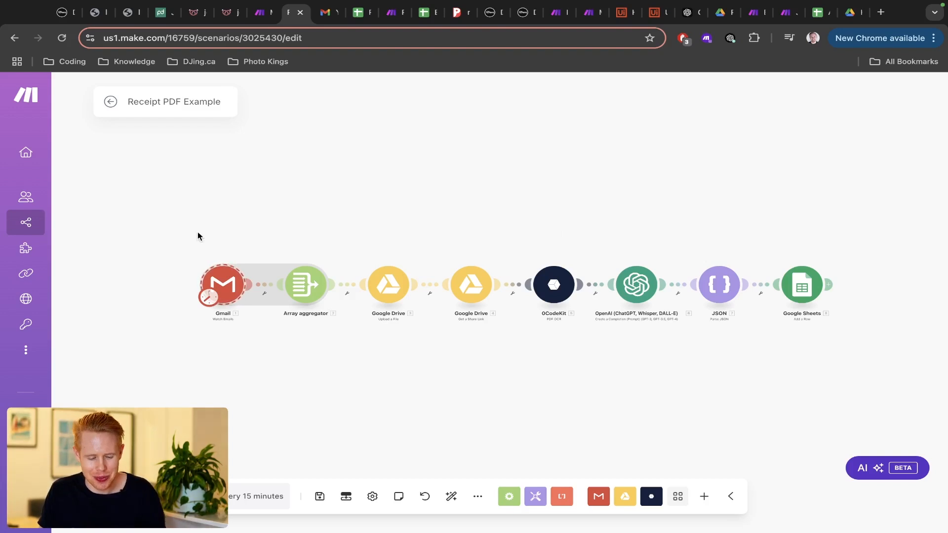
pyautogui.moveTo(268, 345)
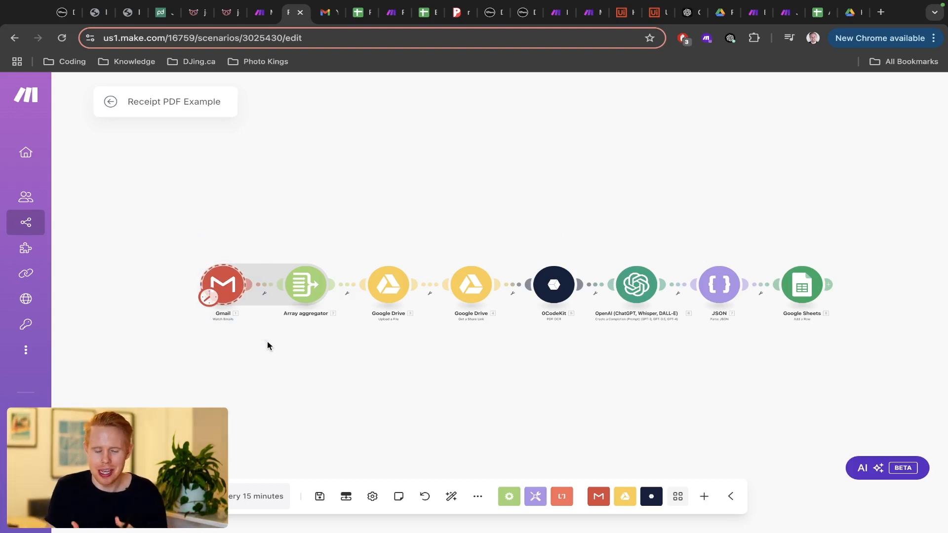
pyautogui.moveTo(371, 297)
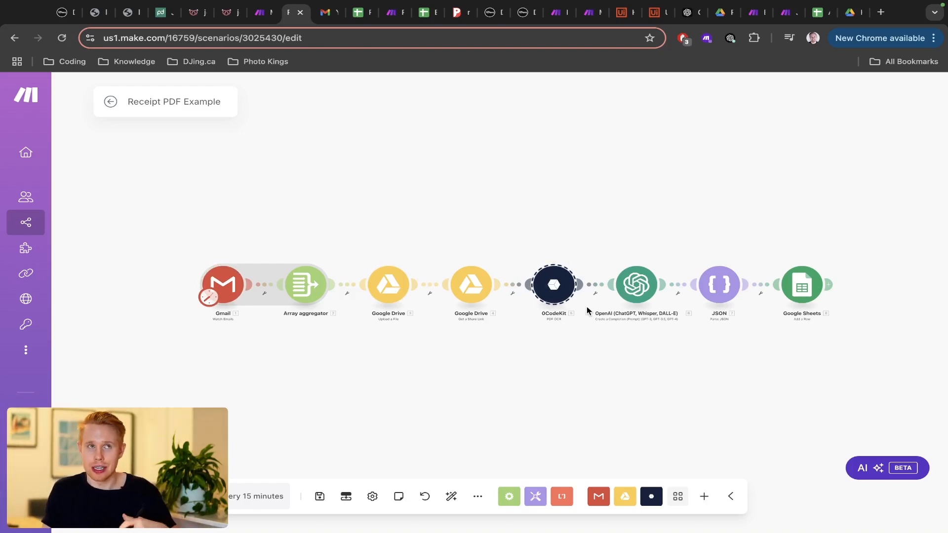
# Review the Receipt PDF Example chain from Gmail through OpenAI into Google Sheets.
pyautogui.click(327, 11)
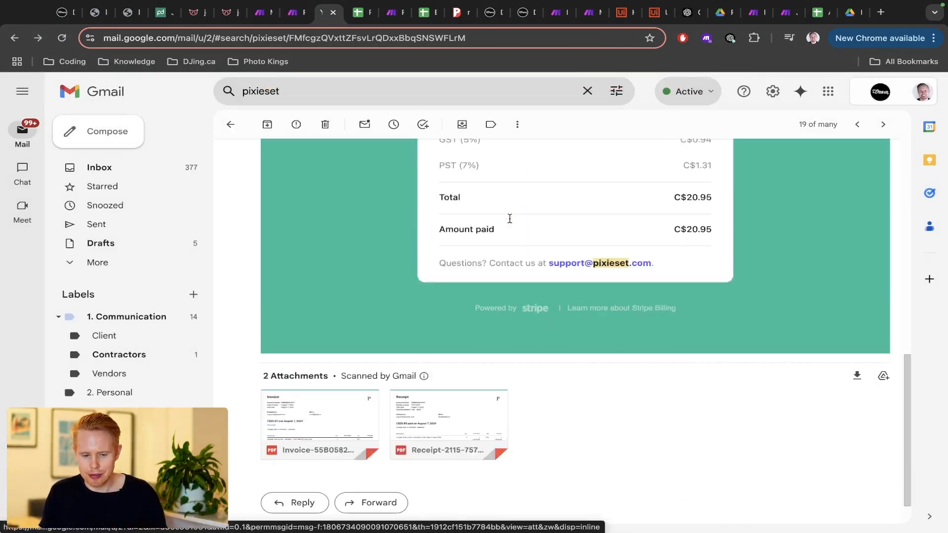
pyautogui.click(361, 12)
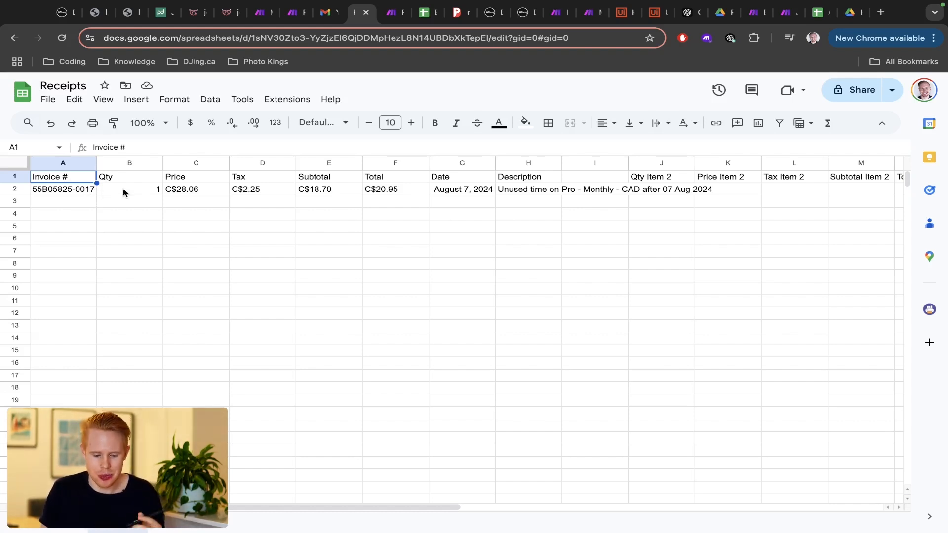
pyautogui.moveTo(267, 186)
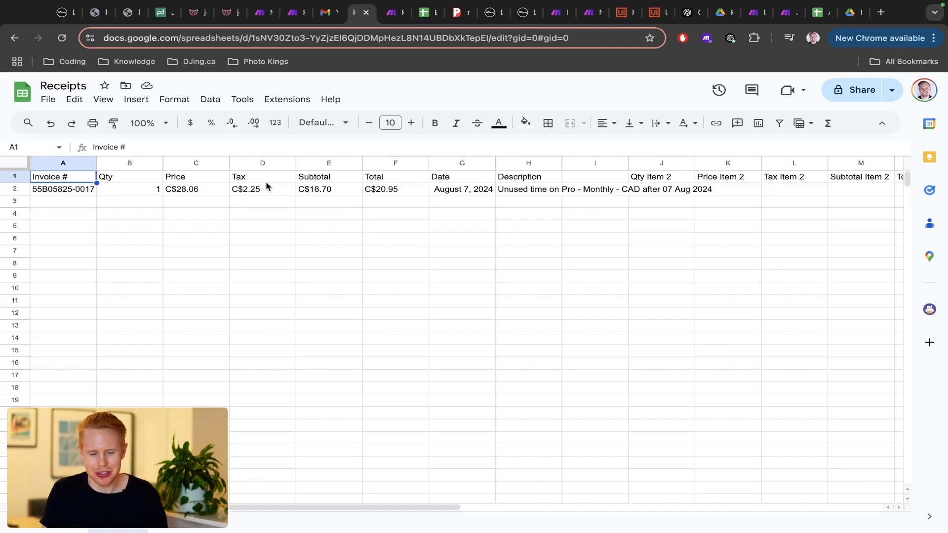
pyautogui.click(321, 12)
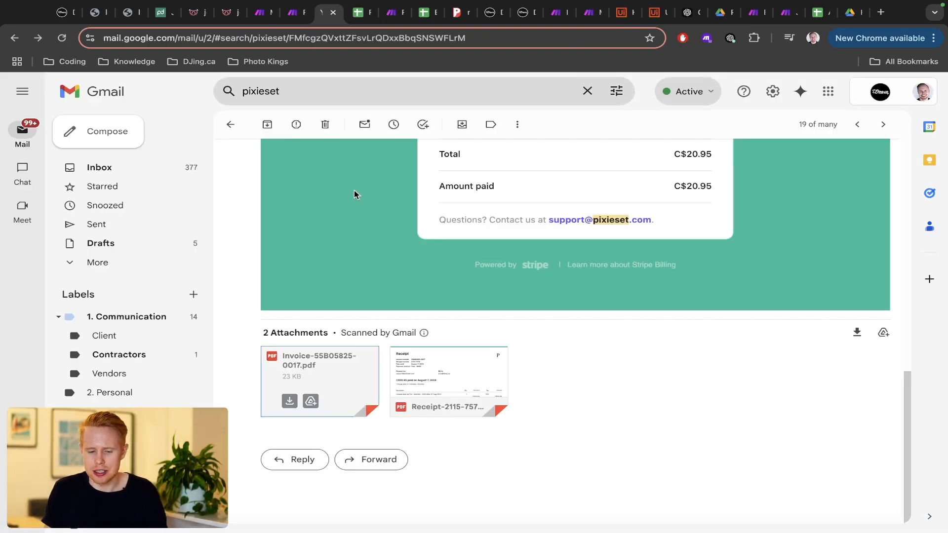
pyautogui.click(360, 12)
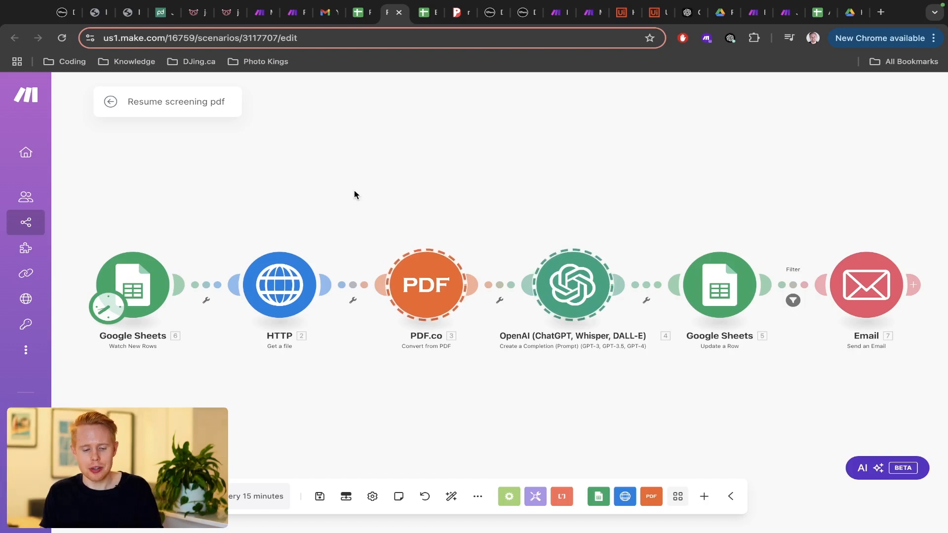
# Open the Resume screening pdf scenario's OpenAI module showing the resume-scoring prompt.
pyautogui.click(427, 12)
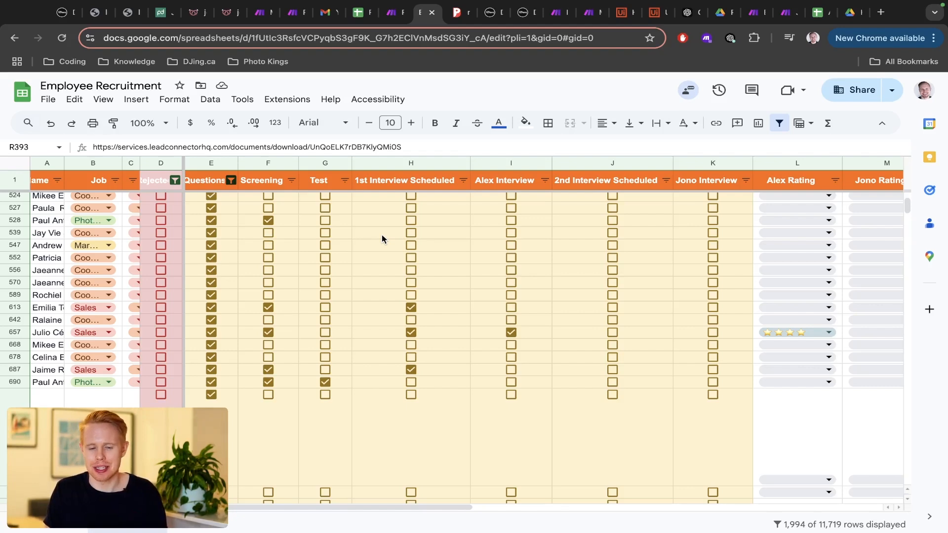
pyautogui.click(394, 11)
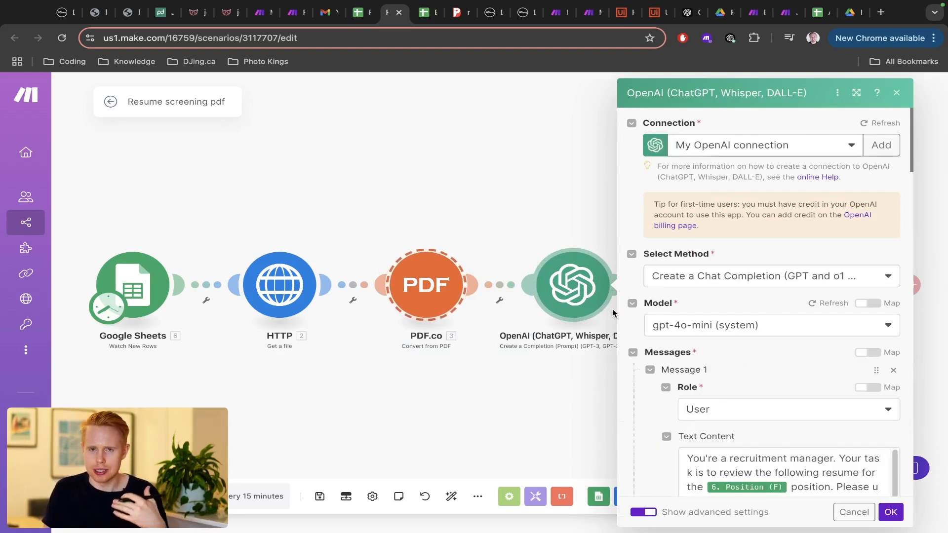
# Scroll through the OpenAI resume-scoring prompt's point-based criteria to the full scenario view.
pyautogui.scroll(-3)
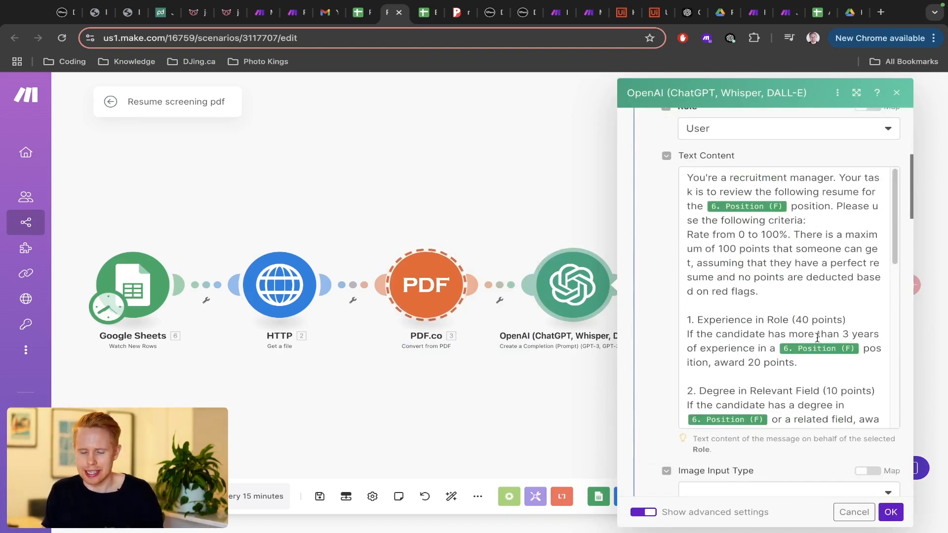
pyautogui.scroll(-3)
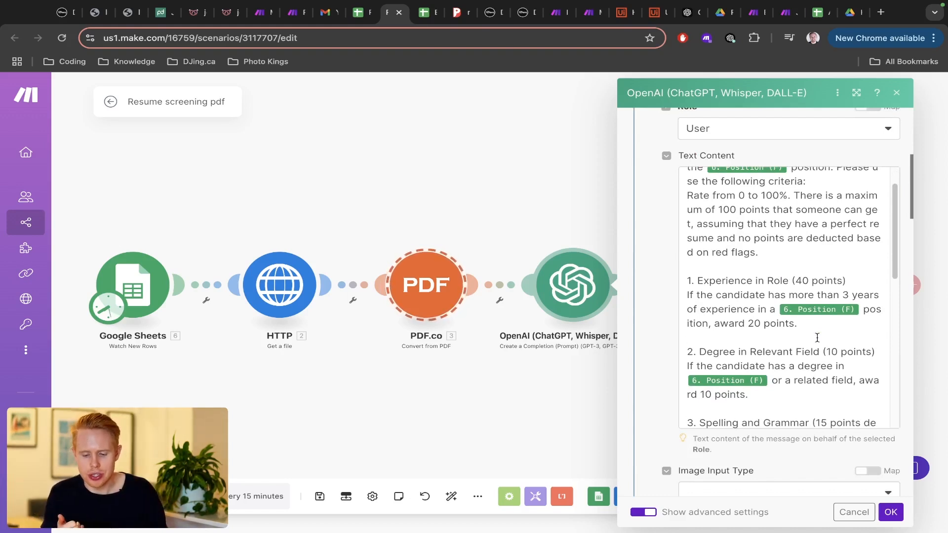
pyautogui.scroll(-3)
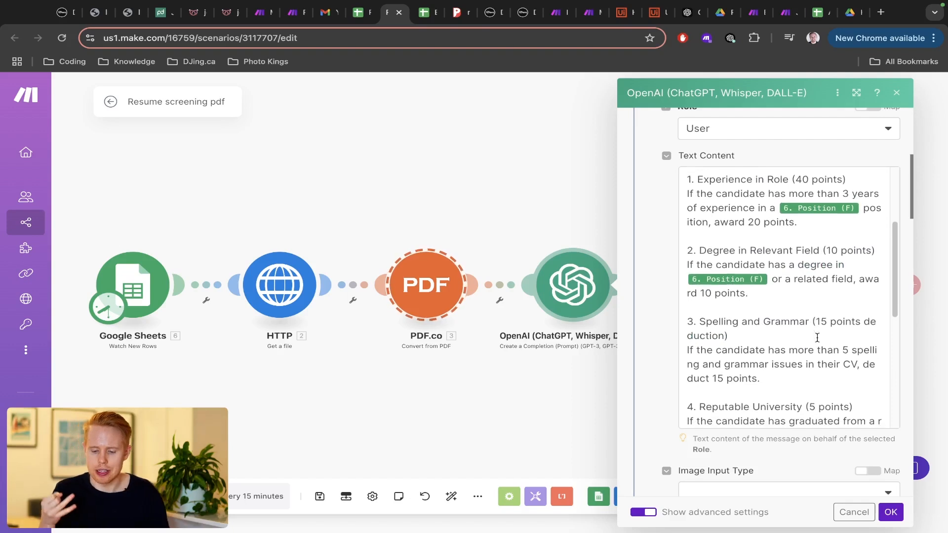
pyautogui.scroll(-3)
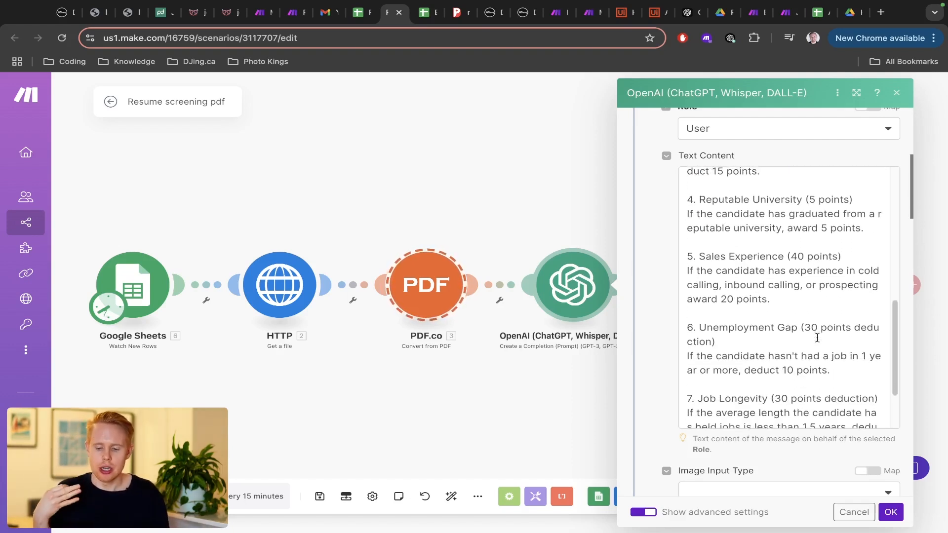
pyautogui.scroll(-3)
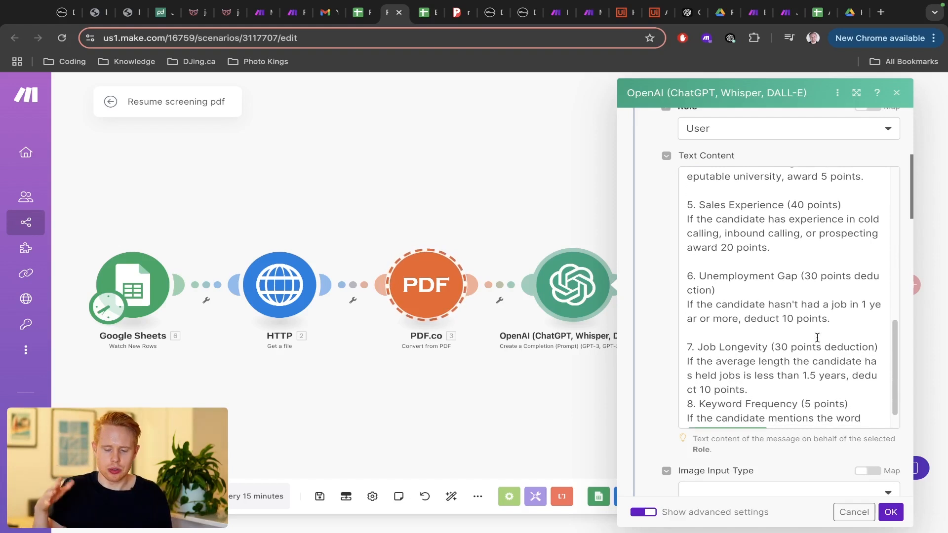
pyautogui.click(896, 92)
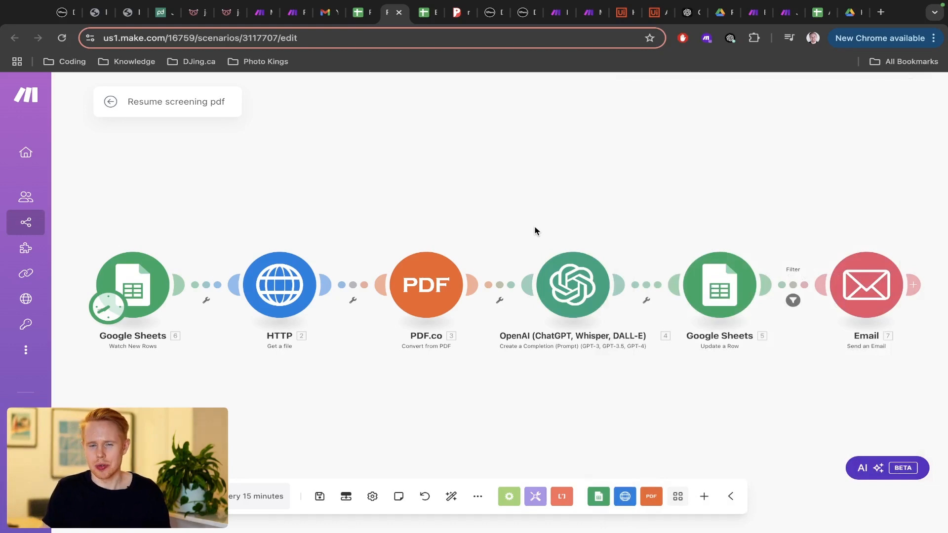
# Show the Employee Recruitment tracker and a sample teacher resume, then the djing.ca preview.
pyautogui.click(420, 12)
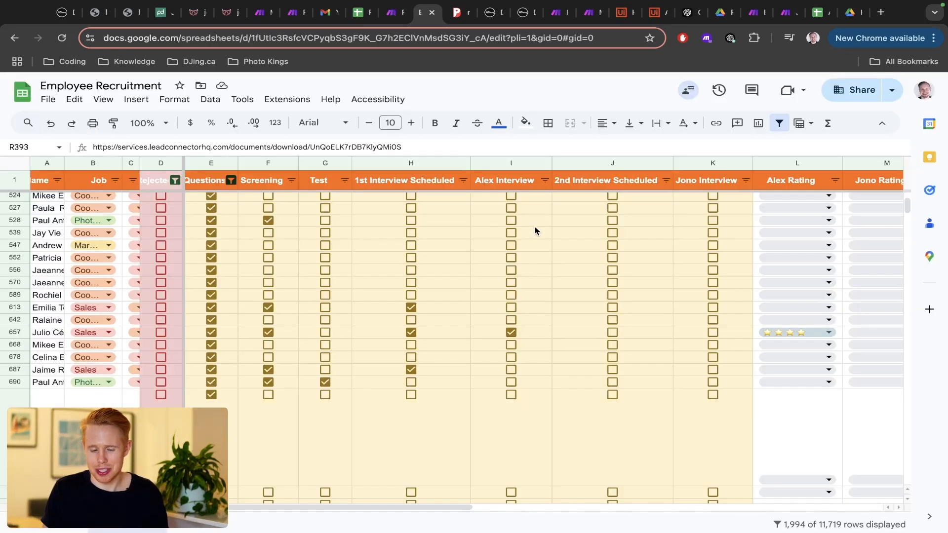
pyautogui.click(458, 12)
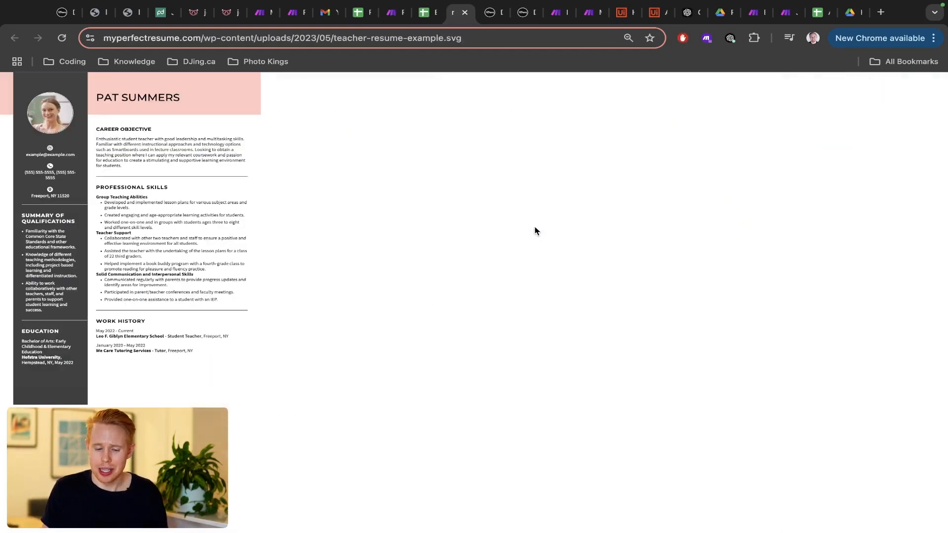
pyautogui.click(476, 12)
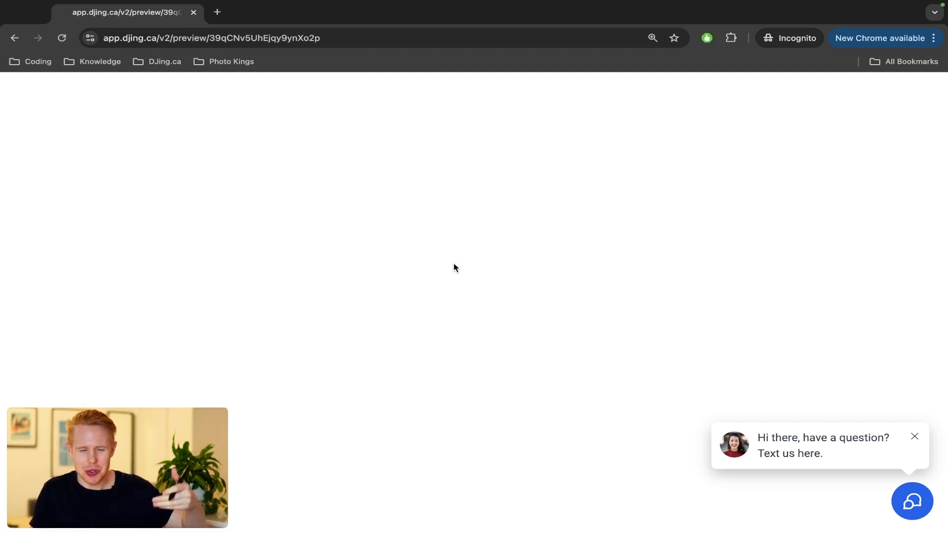
pyautogui.moveTo(884, 495)
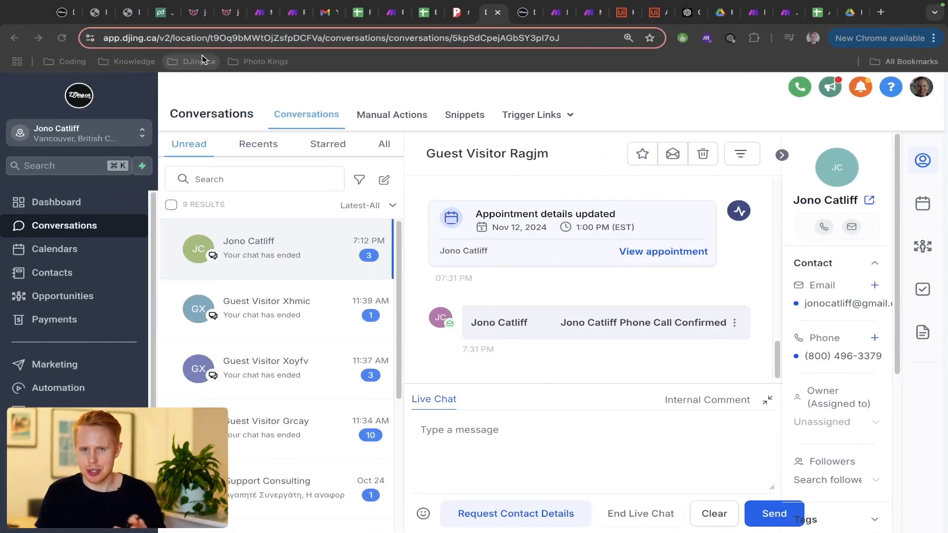
pyautogui.moveTo(448, 154)
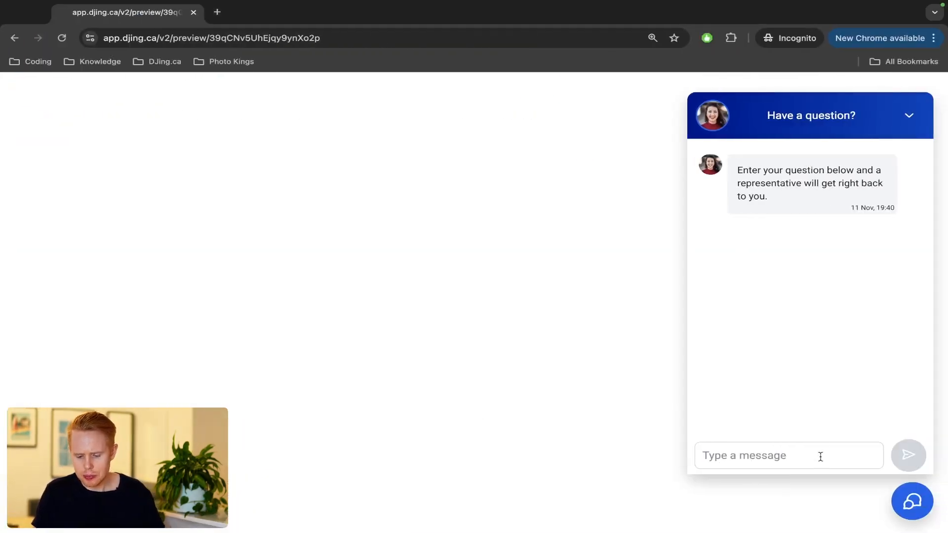
pyautogui.click(908, 456)
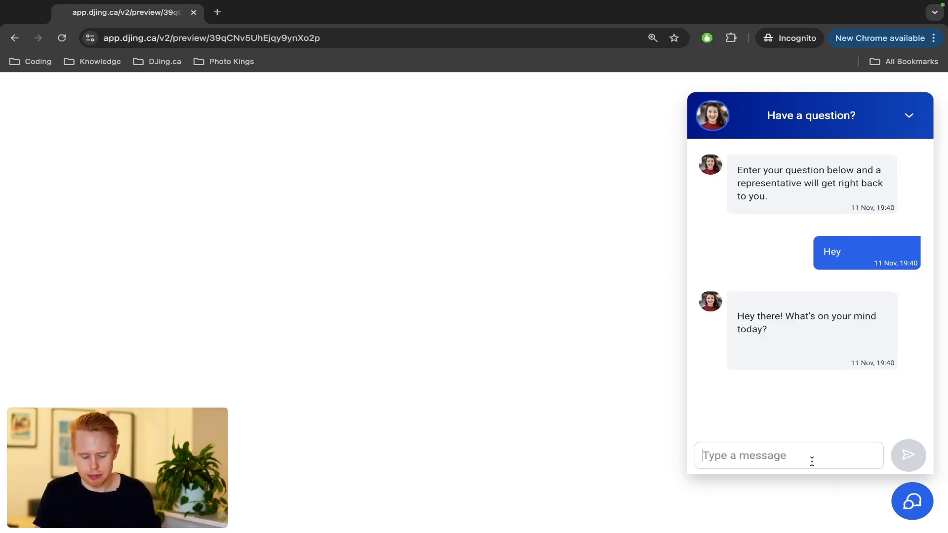
pyautogui.write('Butterfles')
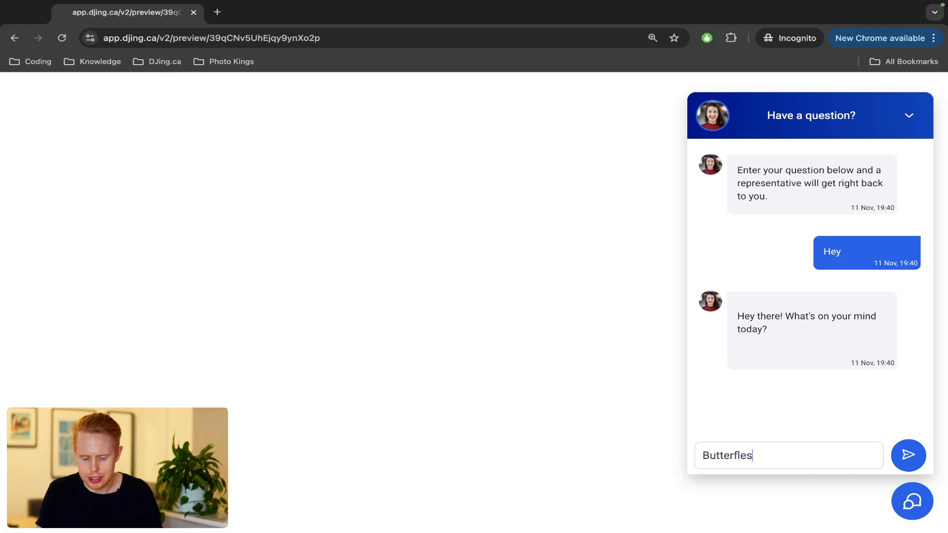
pyautogui.write('C')
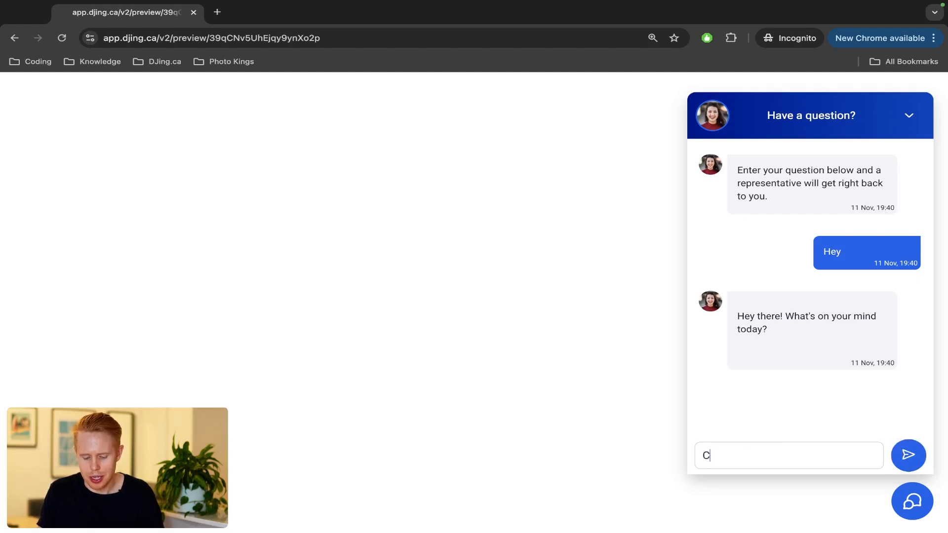
pyautogui.write('Can you please send')
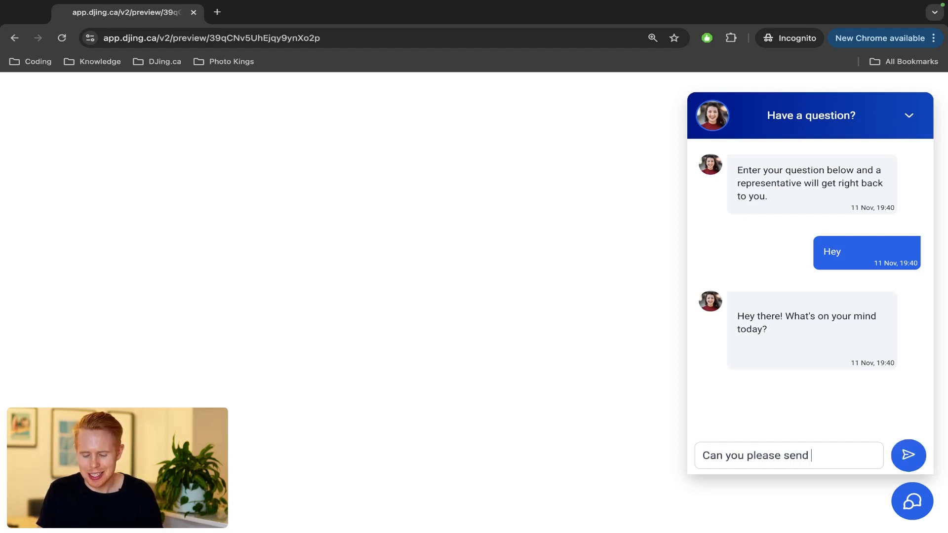
pyautogui.write('me over my invoice so I')
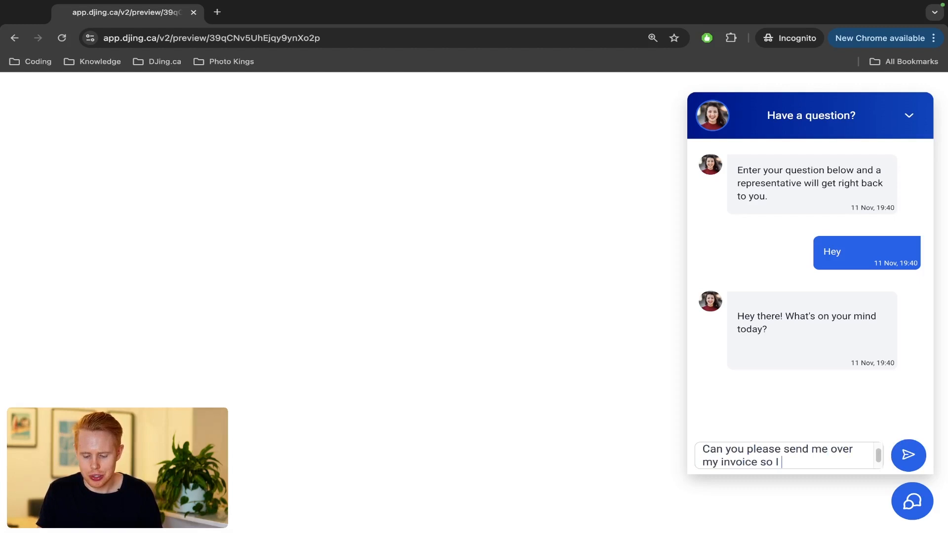
pyautogui.click(907, 455)
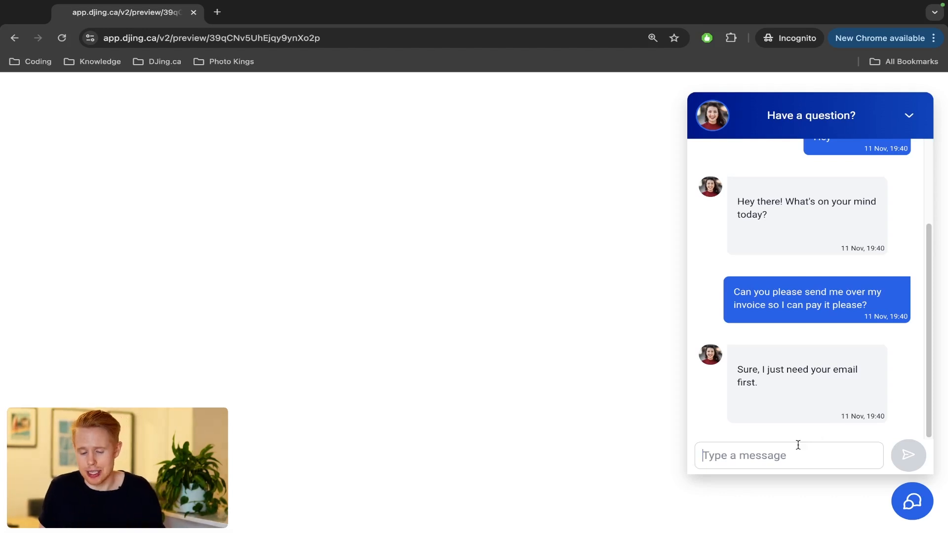
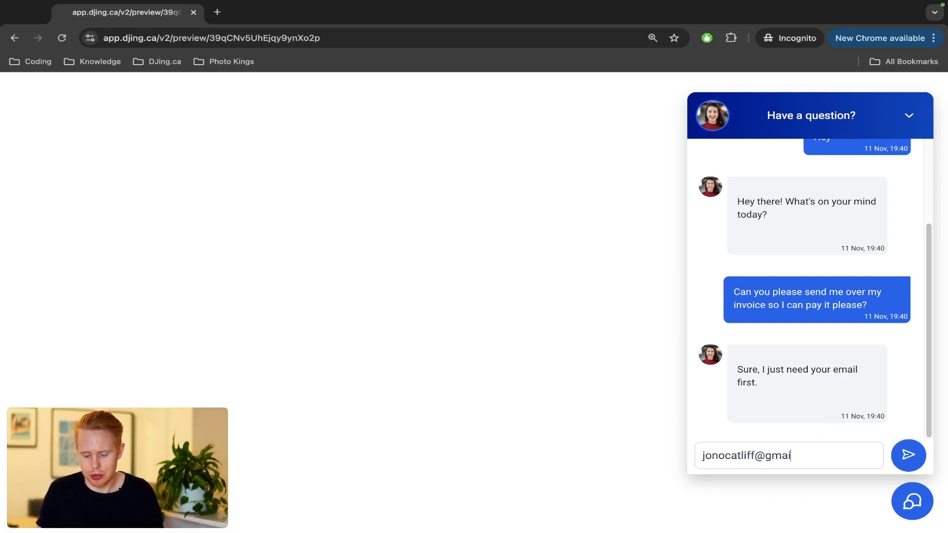
pyautogui.click(908, 455)
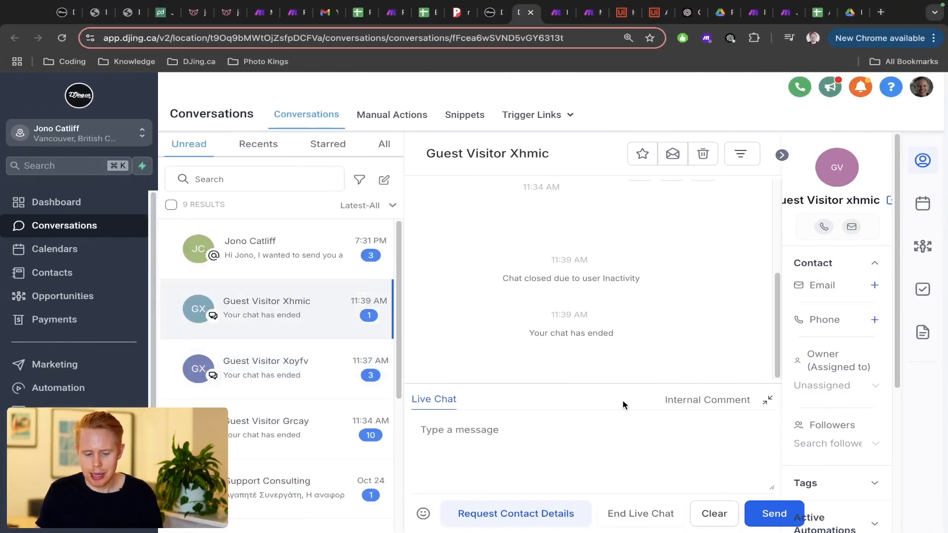
# Check the Jono Catliff conversation and chat reply promising the invoice, then show the PandaDoc scenario.
pyautogui.click(249, 248)
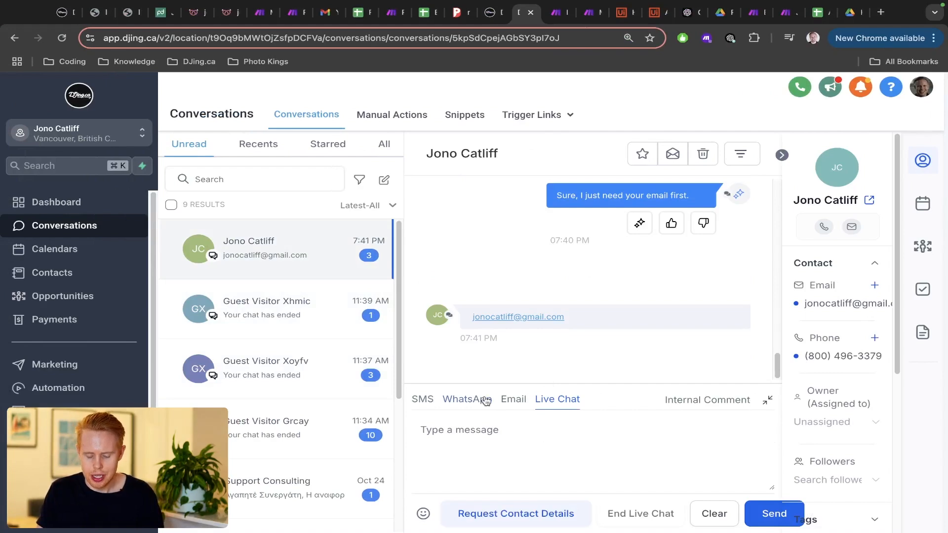
pyautogui.click(773, 513)
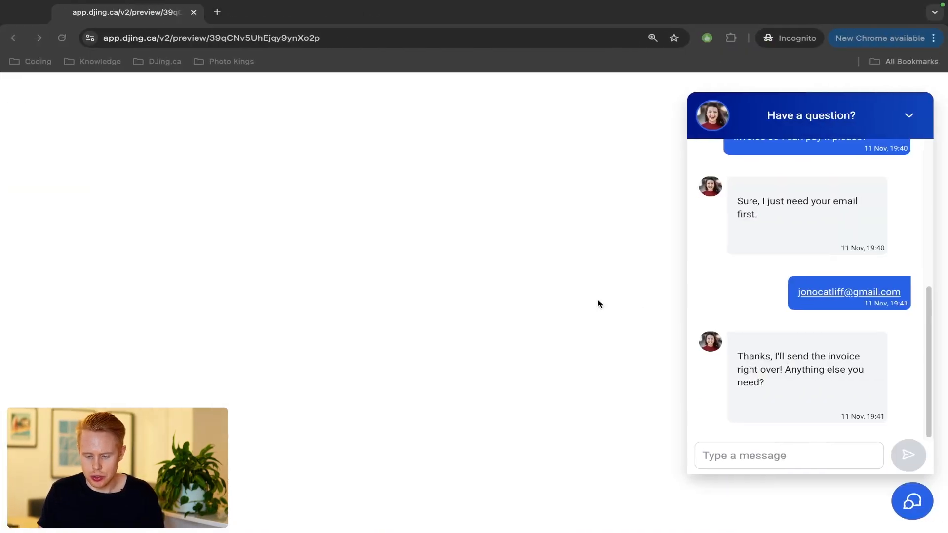
pyautogui.moveTo(754, 360)
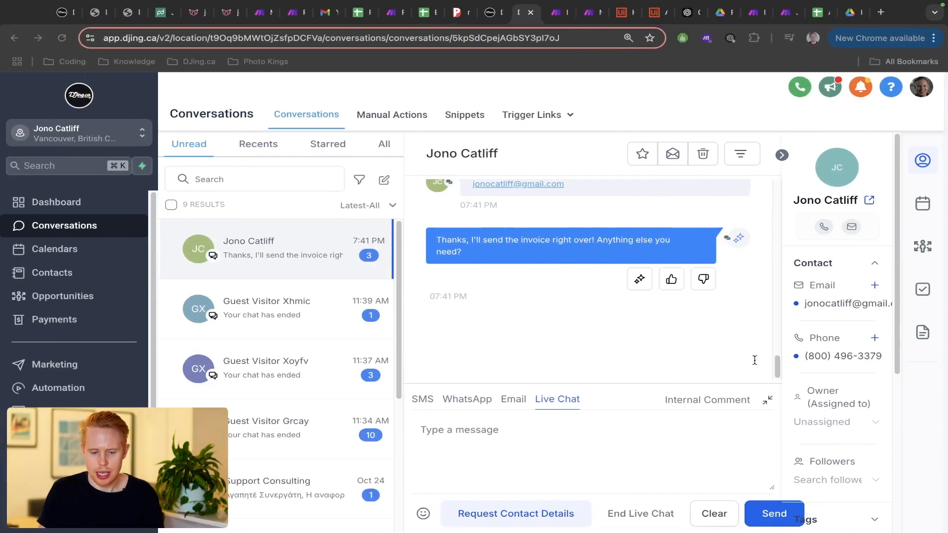
pyautogui.click(551, 11)
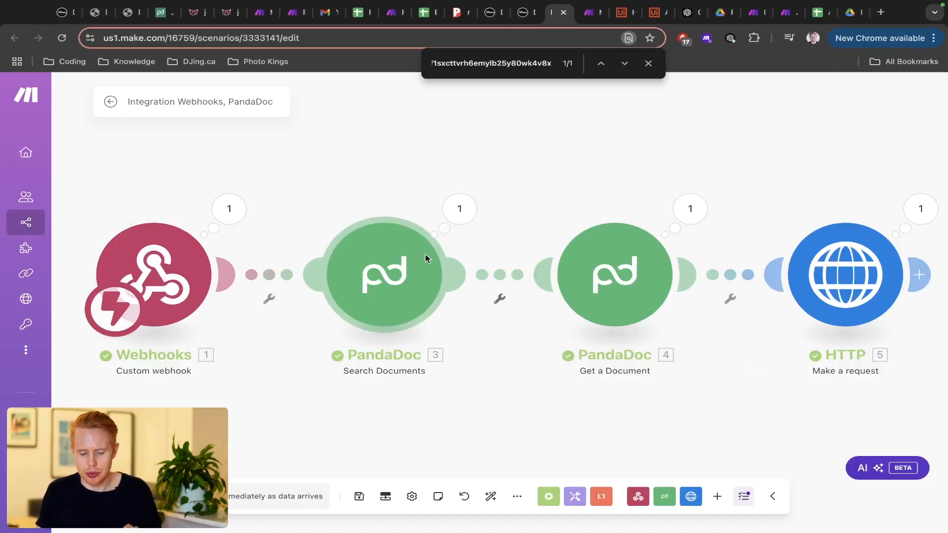
pyautogui.moveTo(561, 252)
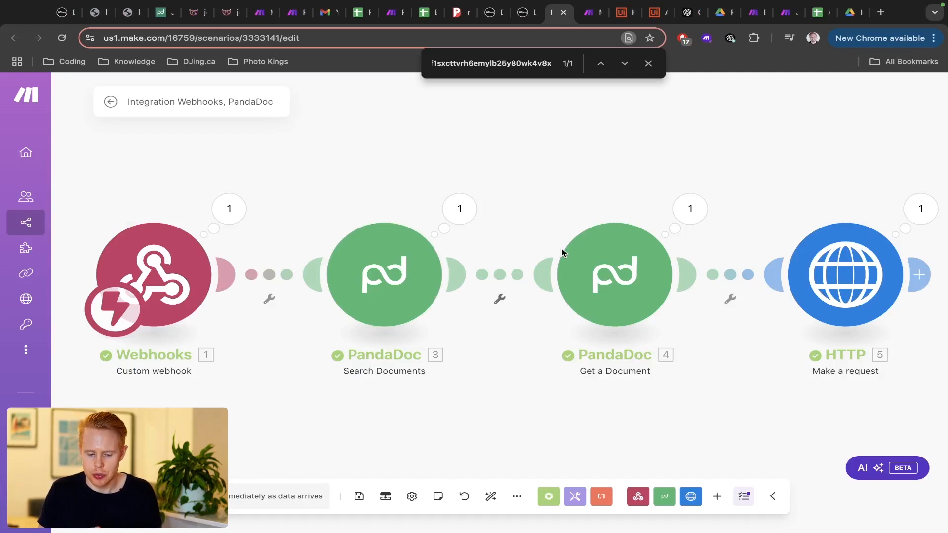
pyautogui.moveTo(310, 186)
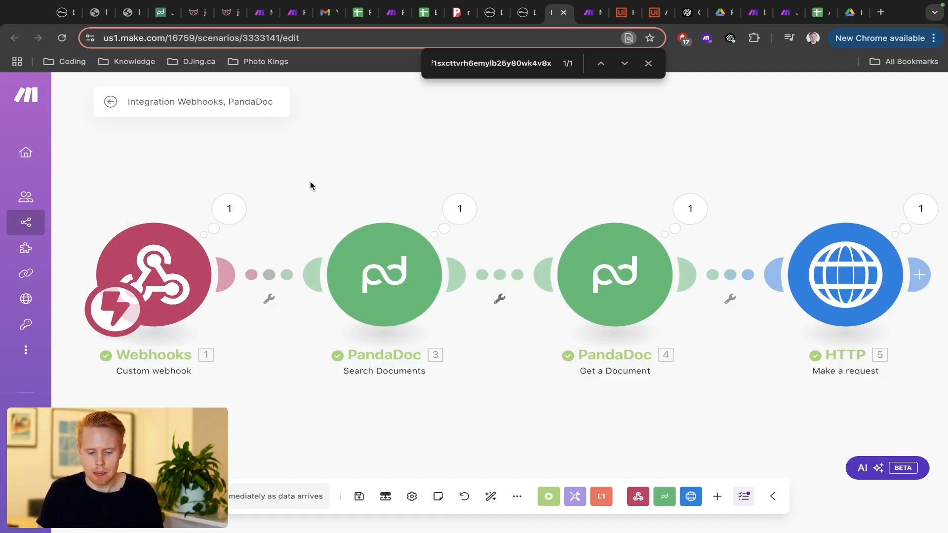
pyautogui.moveTo(308, 212)
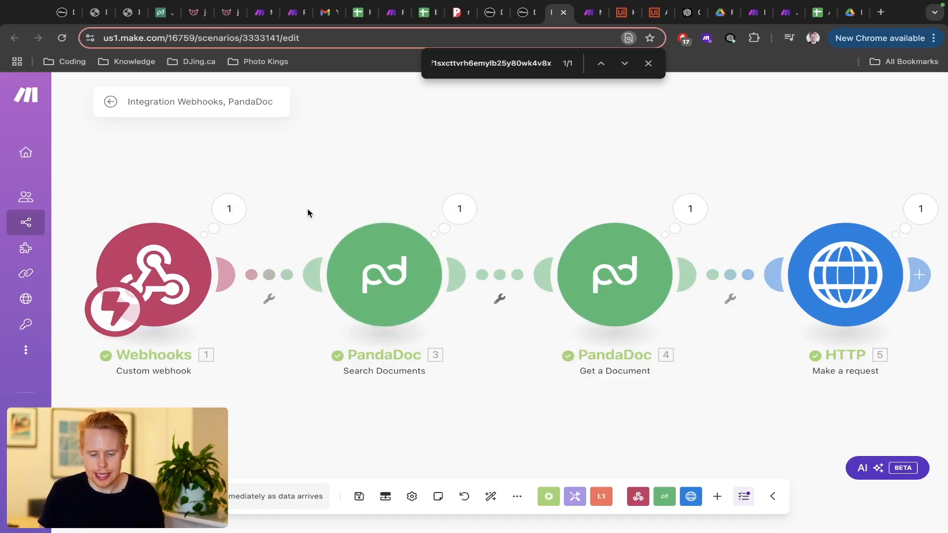
# Inspect the PandaDoc 'Get a Document' module, then view the chat's invoice link message.
pyautogui.click(614, 274)
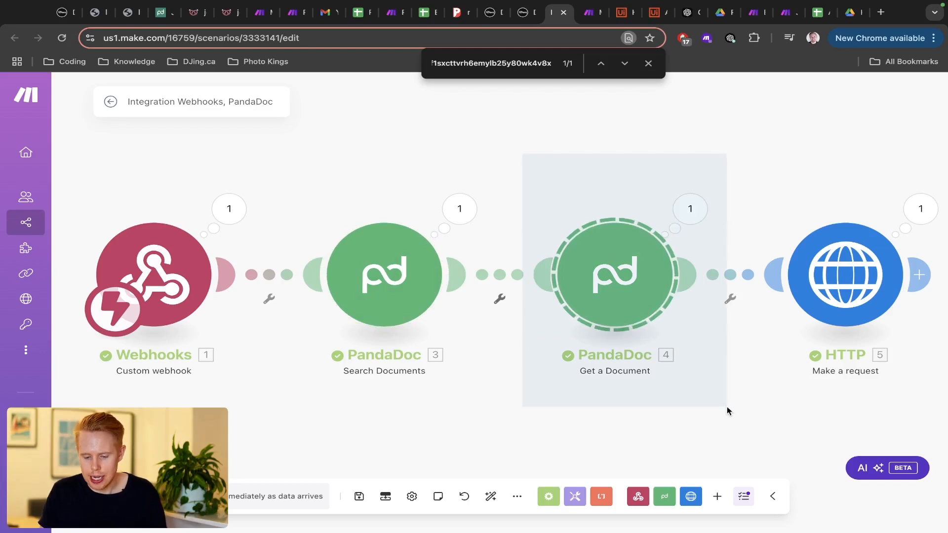
pyautogui.click(845, 274)
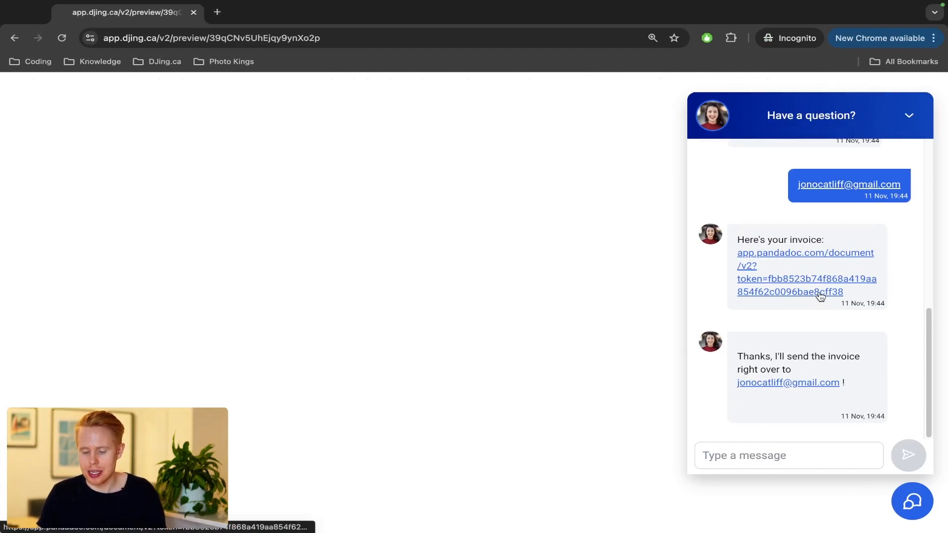
# Open the PandaDoc invoice link from the chat, then show the Make.com Vapi call scenario.
pyautogui.click(807, 272)
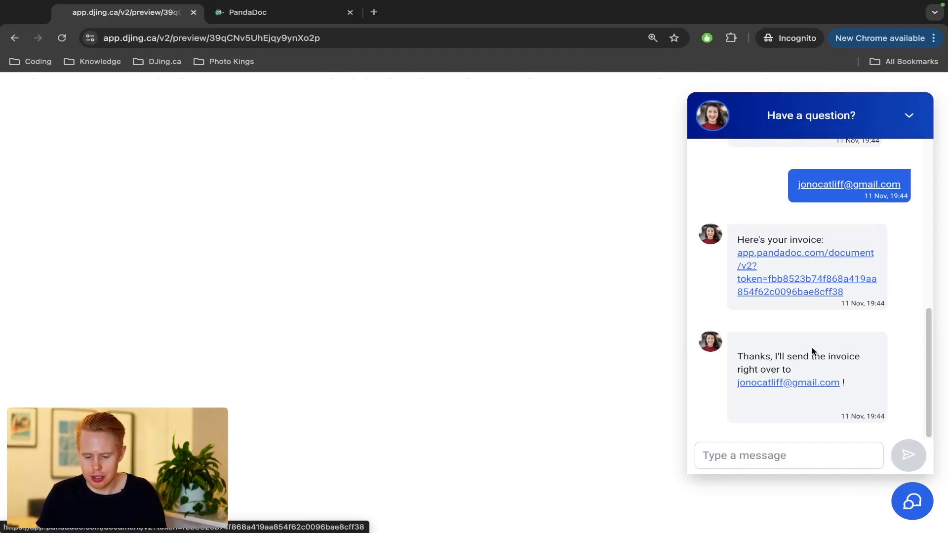
pyautogui.click(806, 272)
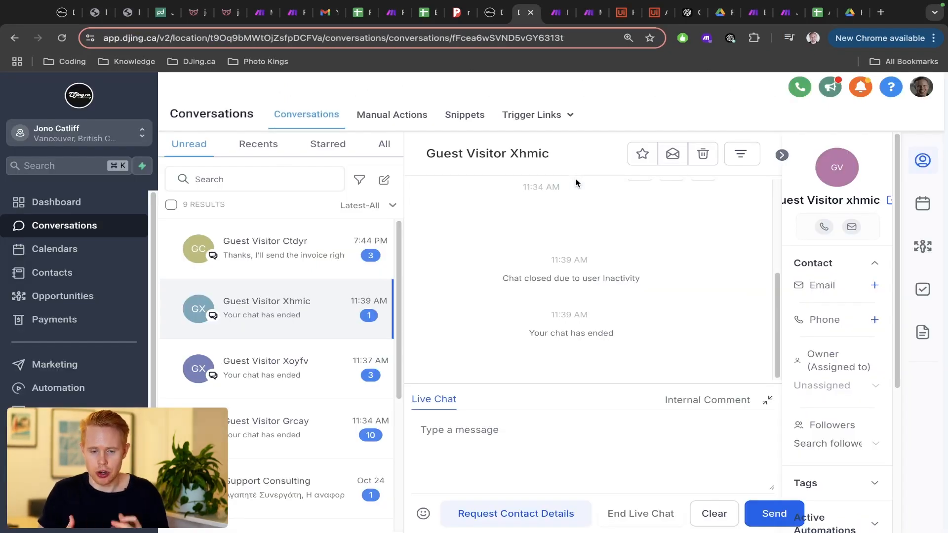
pyautogui.click(583, 12)
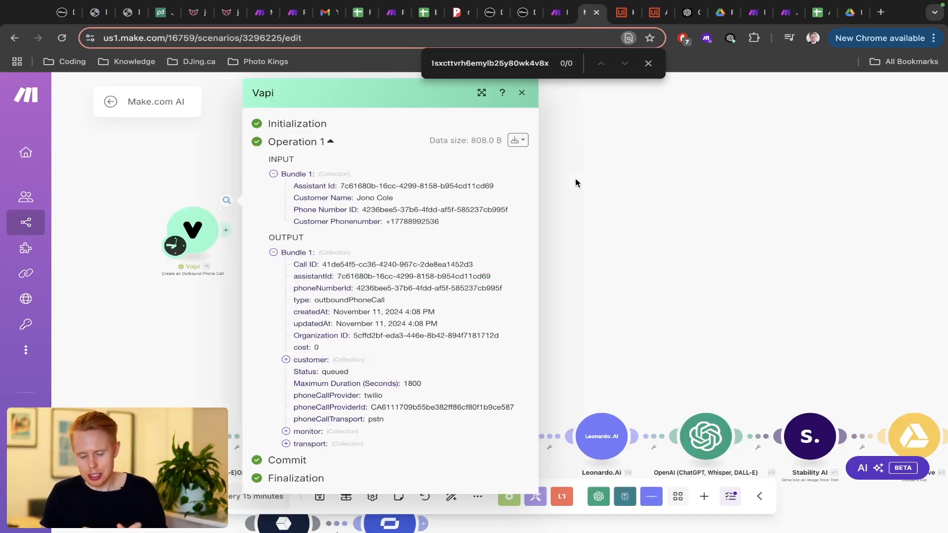
pyautogui.moveTo(522, 168)
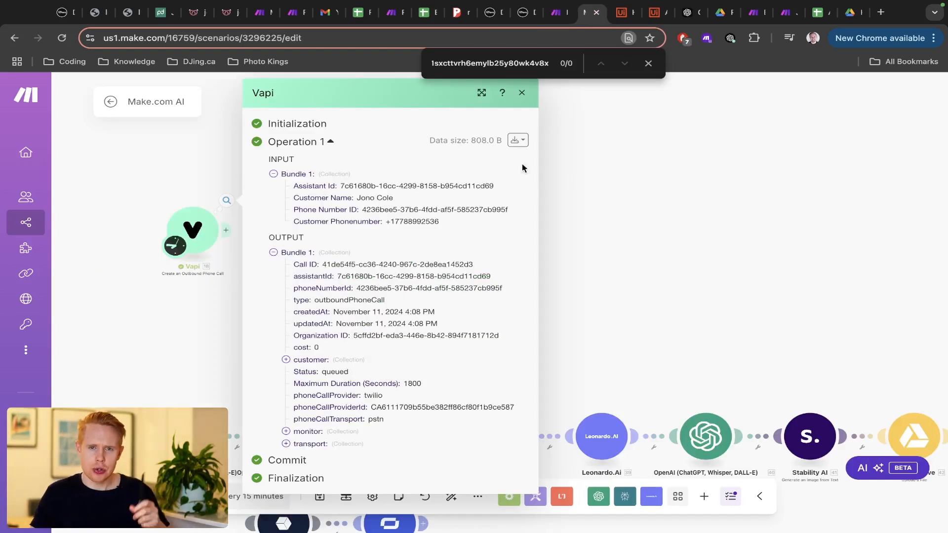
pyautogui.moveTo(162, 187)
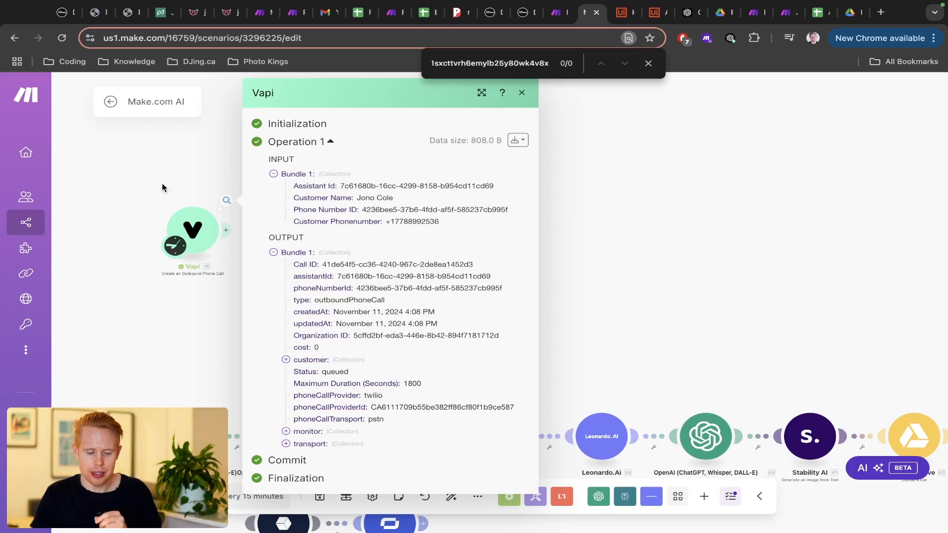
# Close the Vapi 'Create an Outbound Phone Call' run output bubble.
pyautogui.click(521, 92)
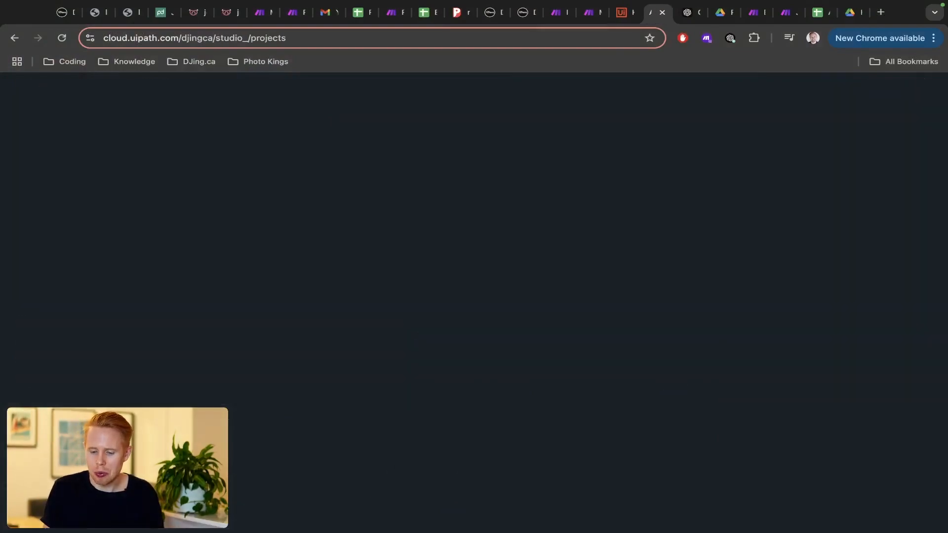
# Switch to the UiPath Cloud Studio projects tab.
pyautogui.click(671, 12)
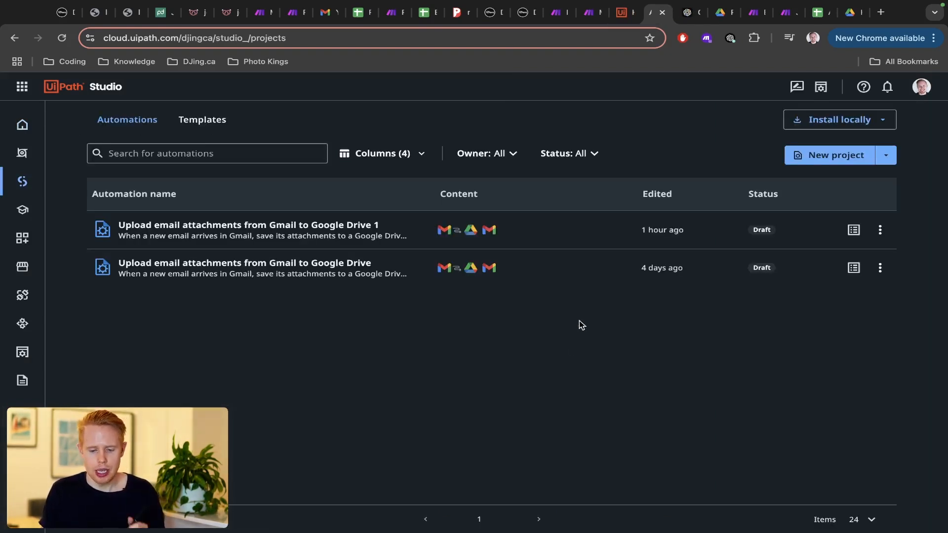
pyautogui.moveTo(631, 273)
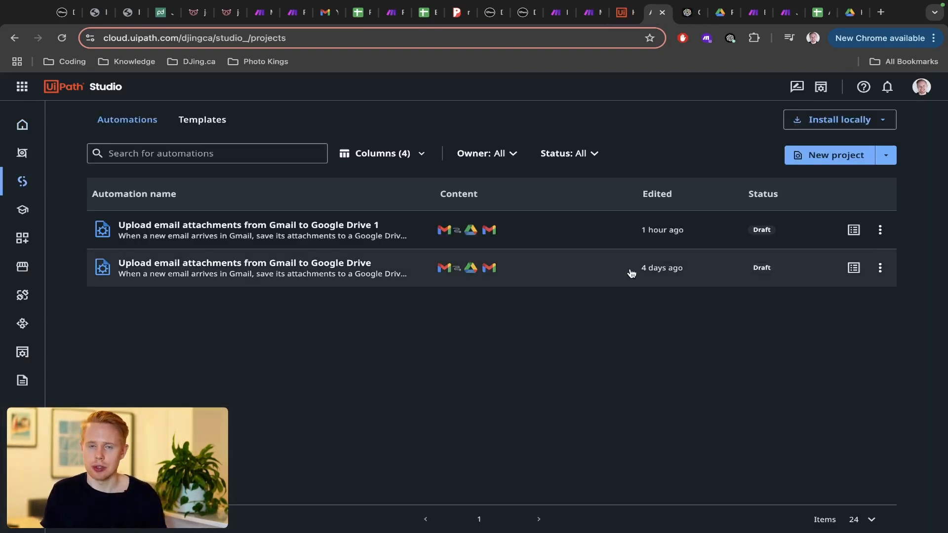
pyautogui.moveTo(525, 253)
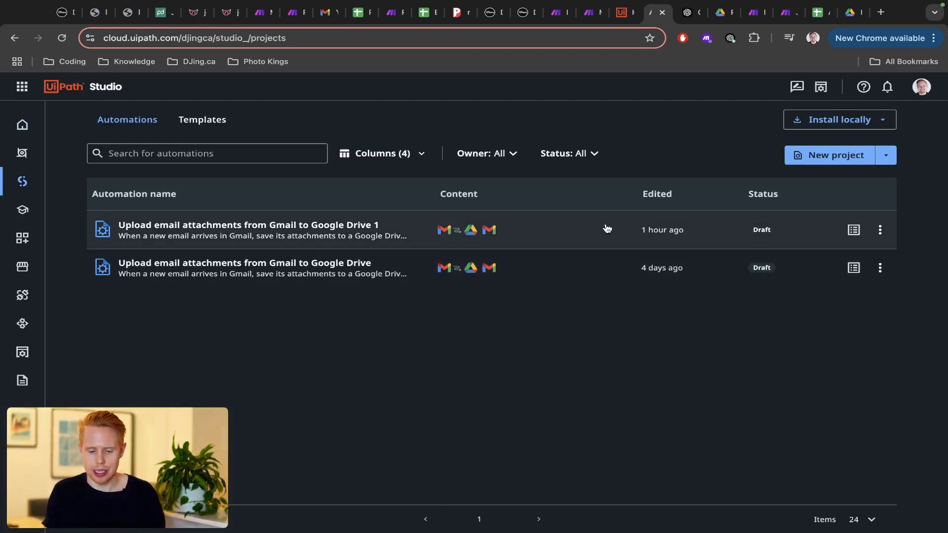
# Open 'Upload email attachments from Gmail to Google Drive 1' in the designer.
pyautogui.click(247, 230)
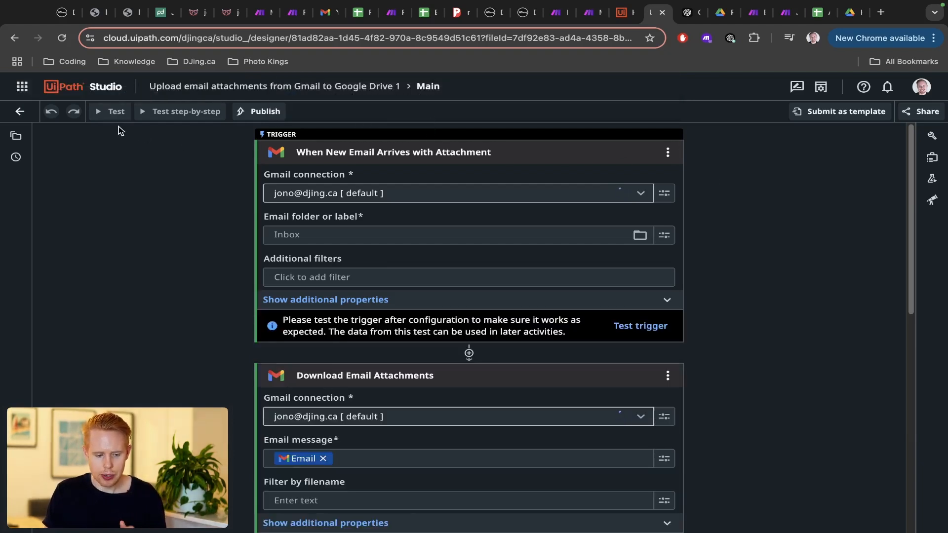
# Test-run the Gmail-to-Drive automation and confirm two Slack PDFs landed in the RPA folder.
pyautogui.click(110, 111)
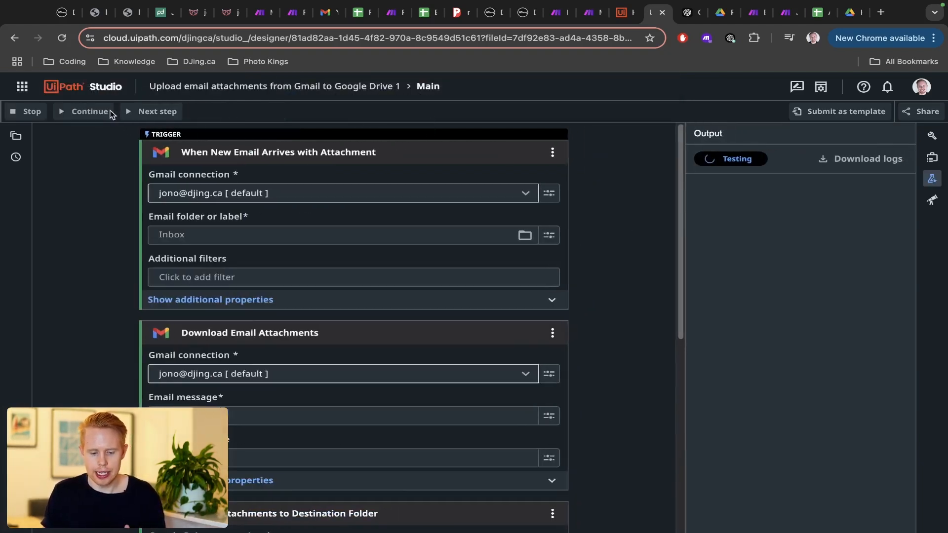
pyautogui.click(89, 111)
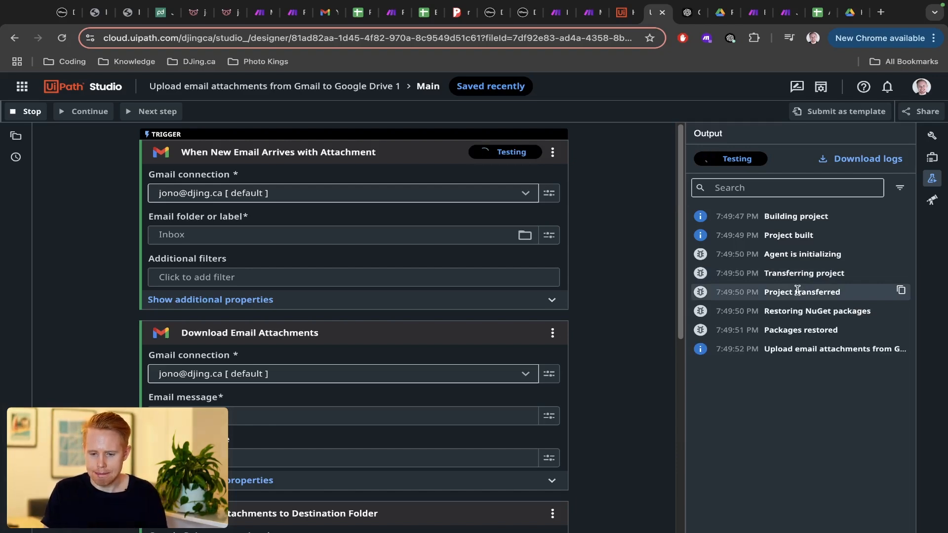
pyautogui.click(722, 12)
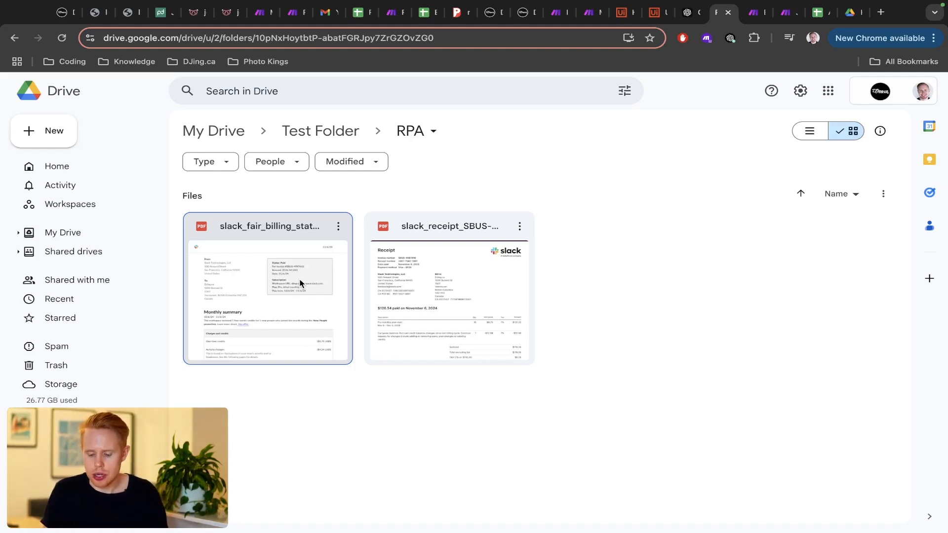
# Return to the Make.com scenario showing UiPath's Start a Job, Add an Item to a Queue and API modules.
pyautogui.click(744, 12)
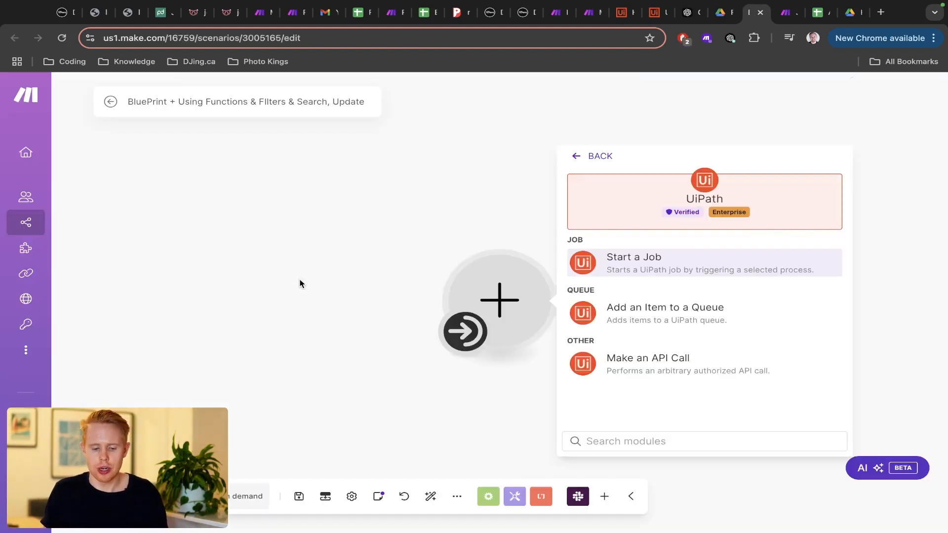
pyautogui.moveTo(687, 313)
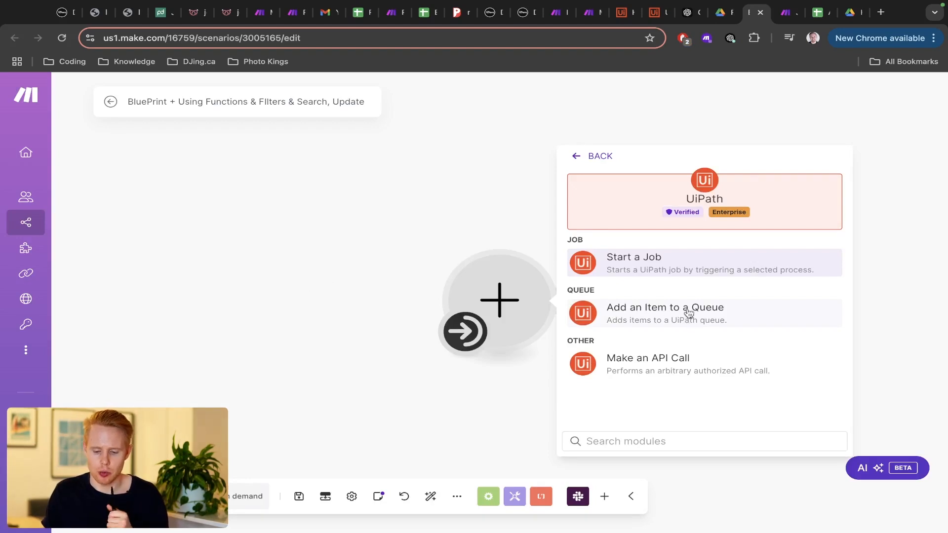
pyautogui.moveTo(668, 288)
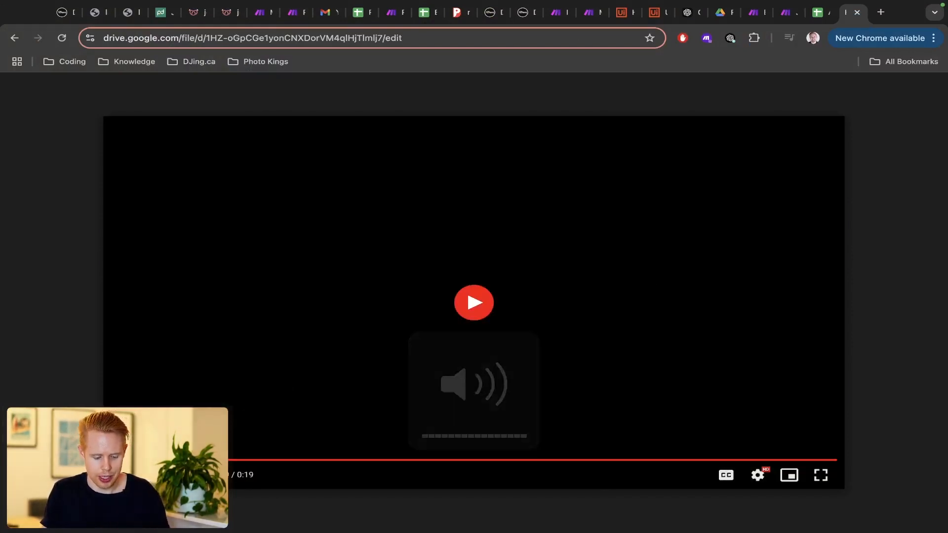
# Play the generated presenter video in Google Drive partway, then pause it.
pyautogui.click(474, 302)
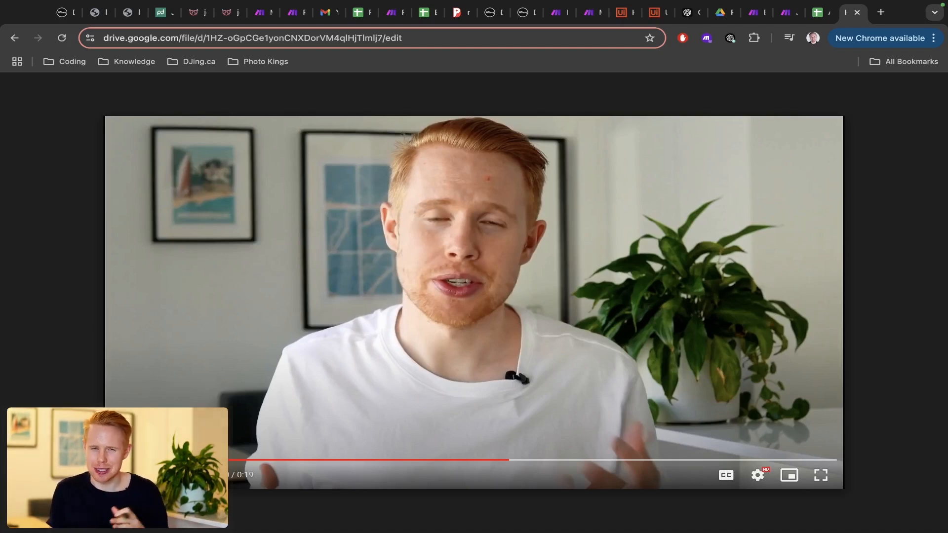
pyautogui.click(788, 12)
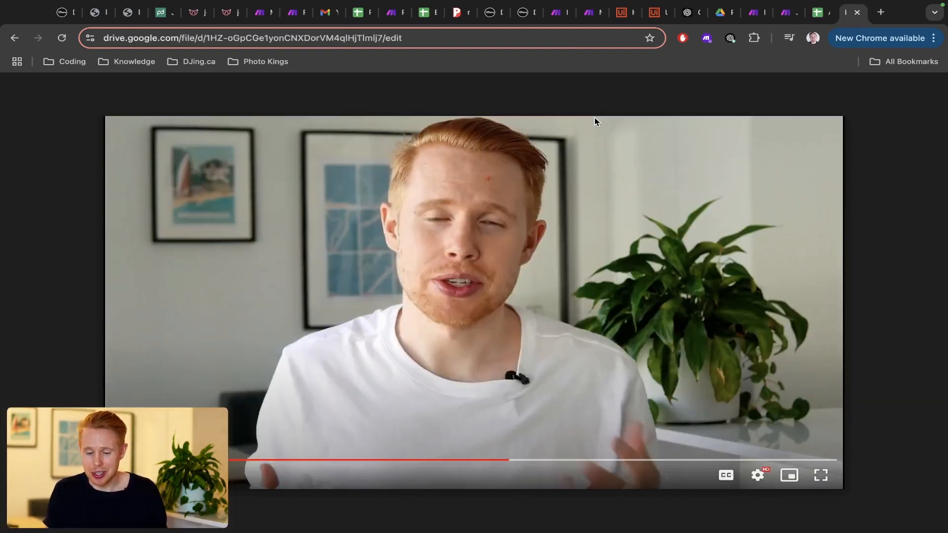
pyautogui.click(759, 12)
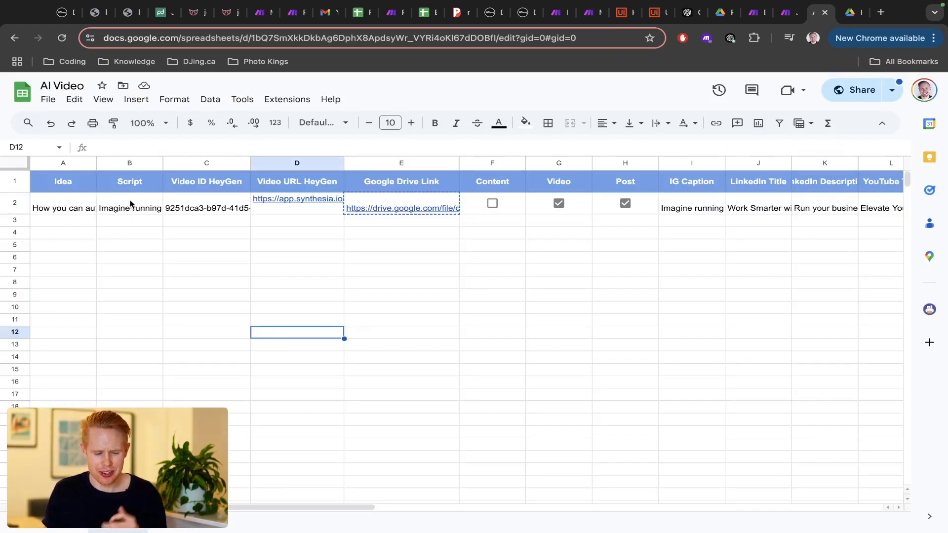
pyautogui.moveTo(538, 215)
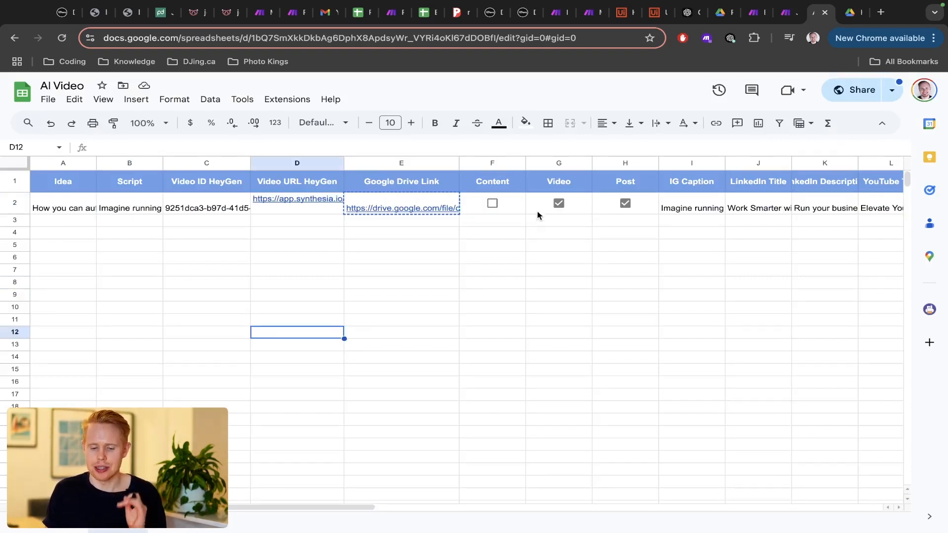
# Inspect row 2's Video, Content and idea cells, then preview the 'How you can automate…' Drive video link.
pyautogui.click(558, 202)
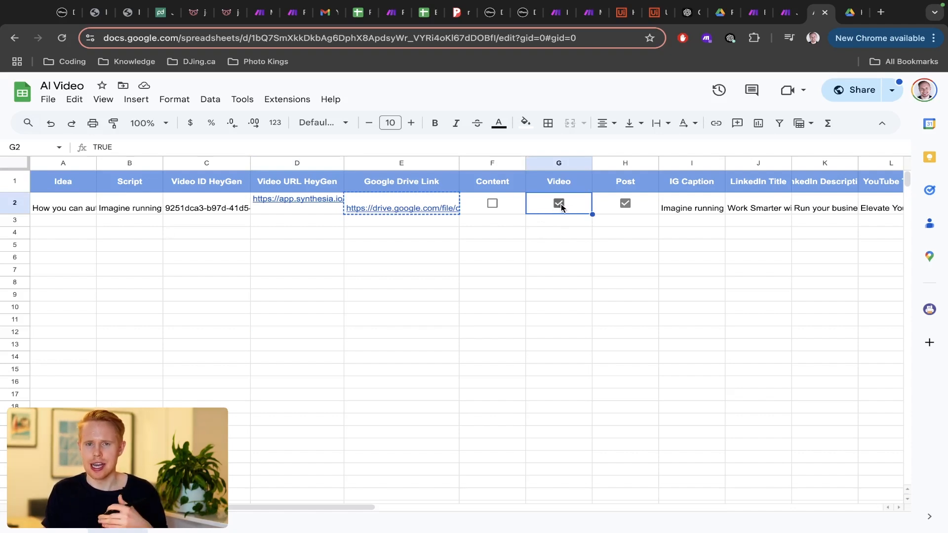
pyautogui.click(491, 202)
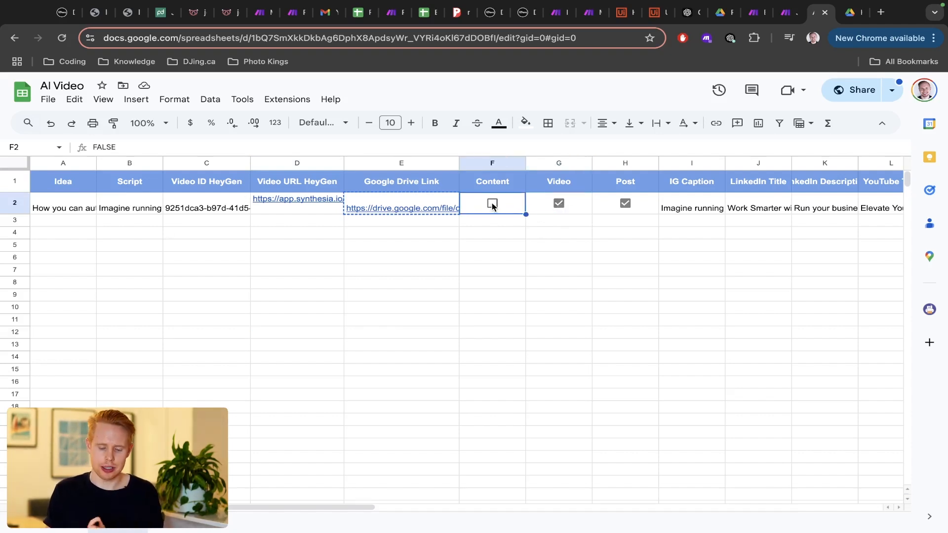
pyautogui.click(63, 208)
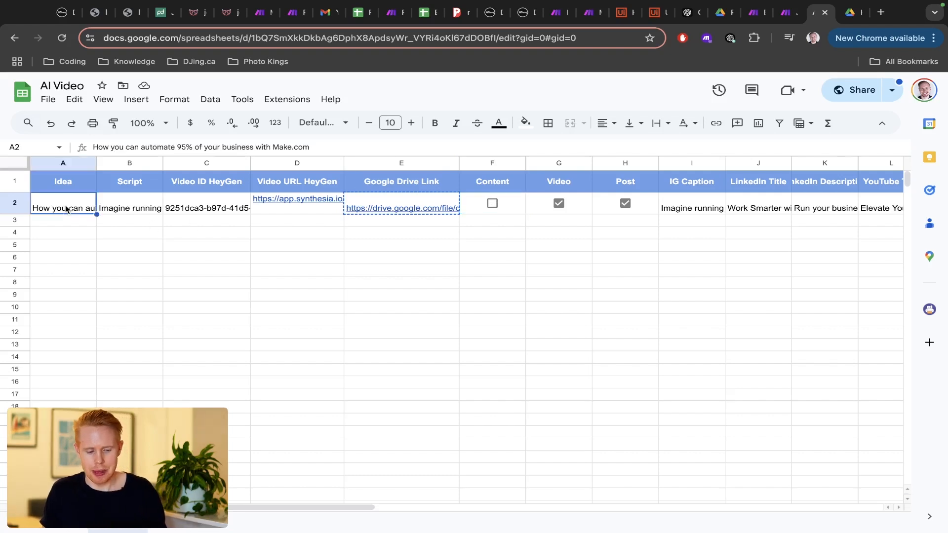
pyautogui.click(492, 203)
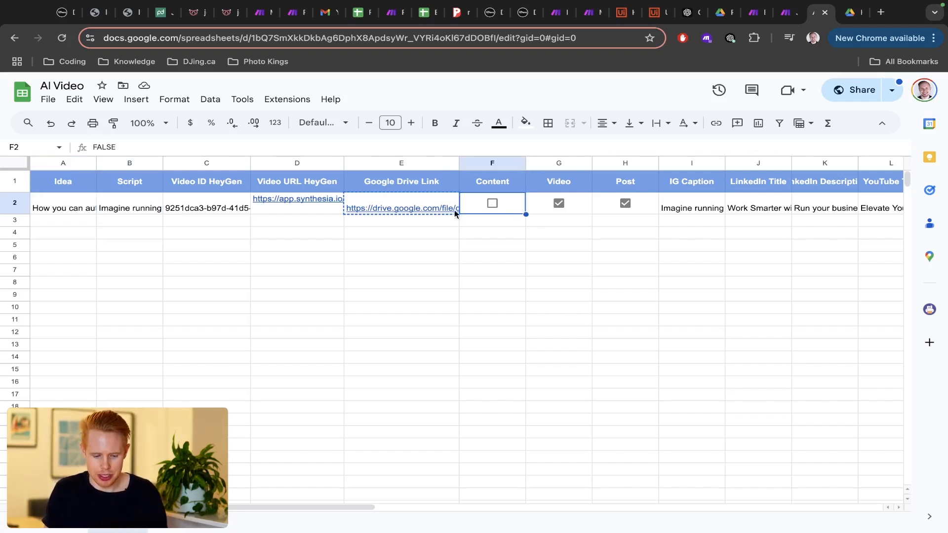
pyautogui.moveTo(576, 208)
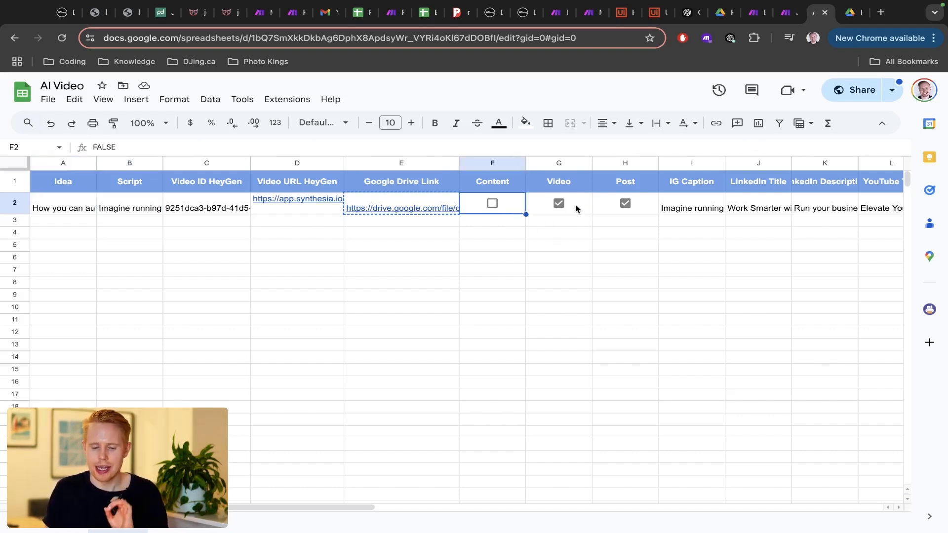
pyautogui.moveTo(444, 208)
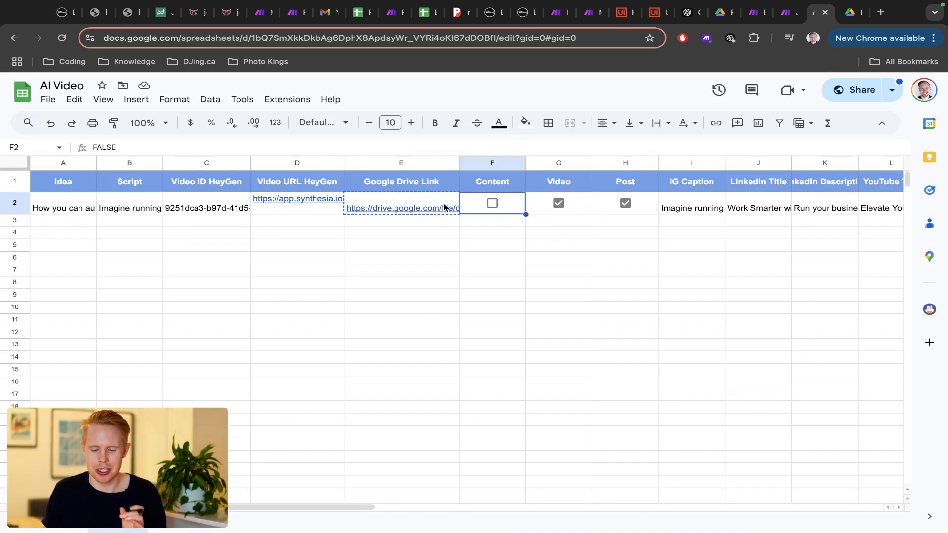
pyautogui.click(401, 208)
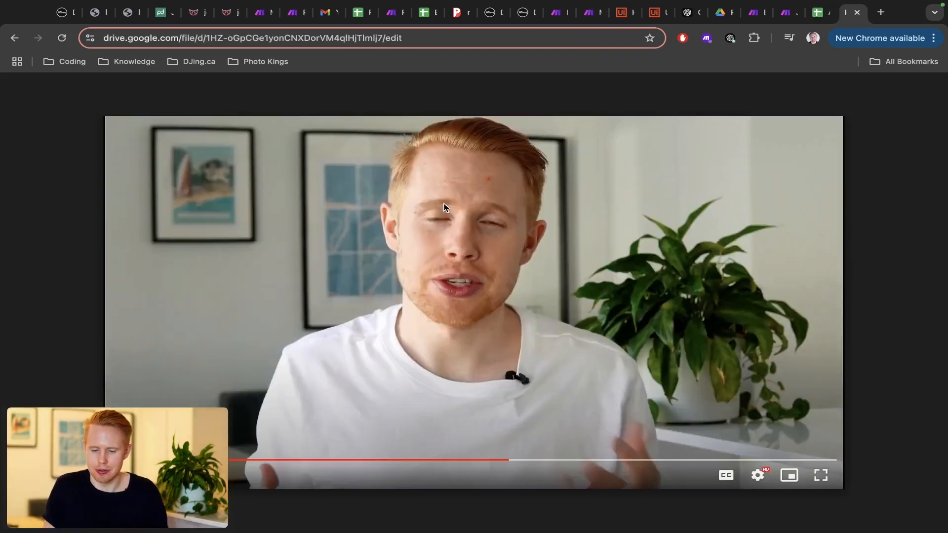
pyautogui.click(776, 12)
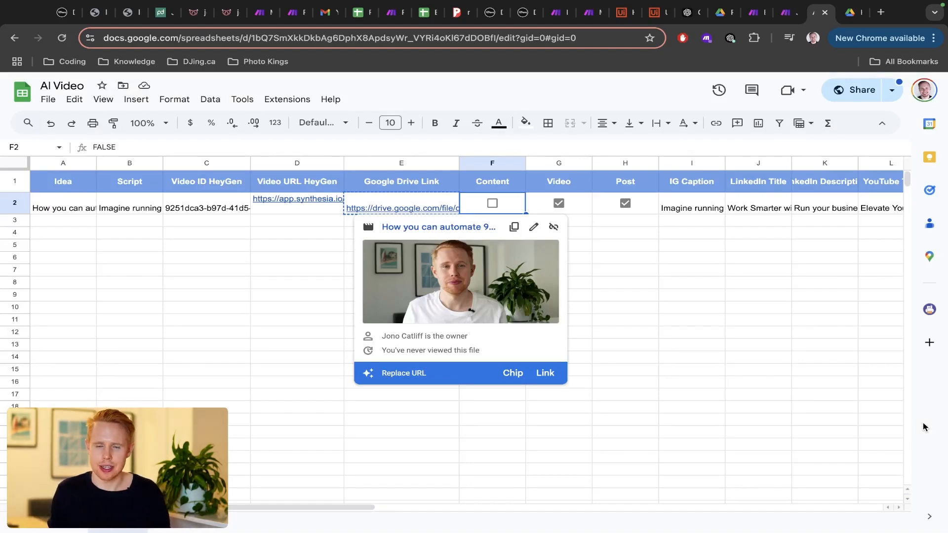
pyautogui.write('oeoe')
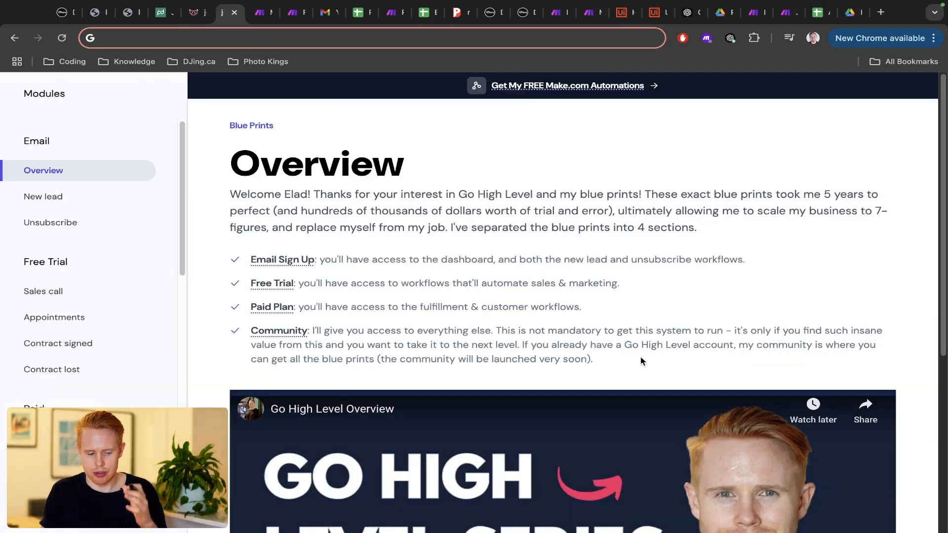
pyautogui.moveTo(241, 259)
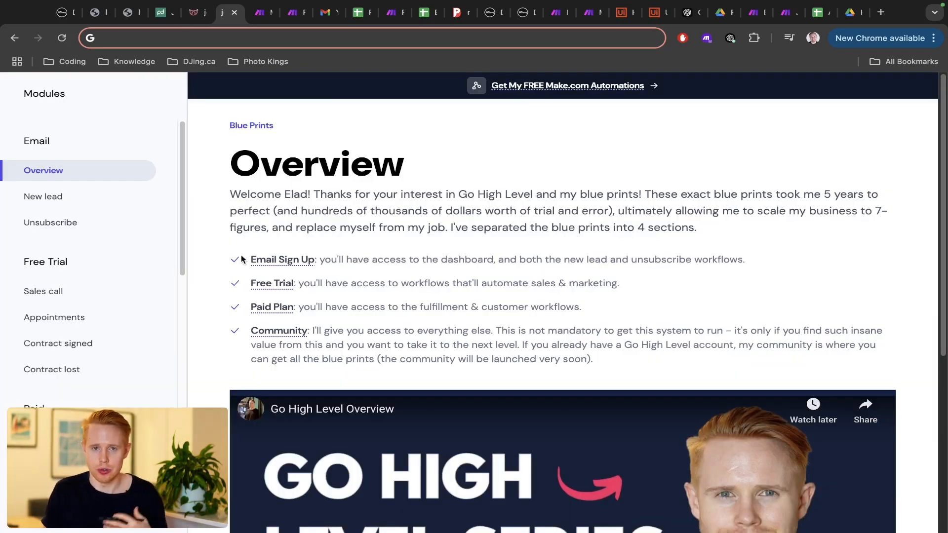